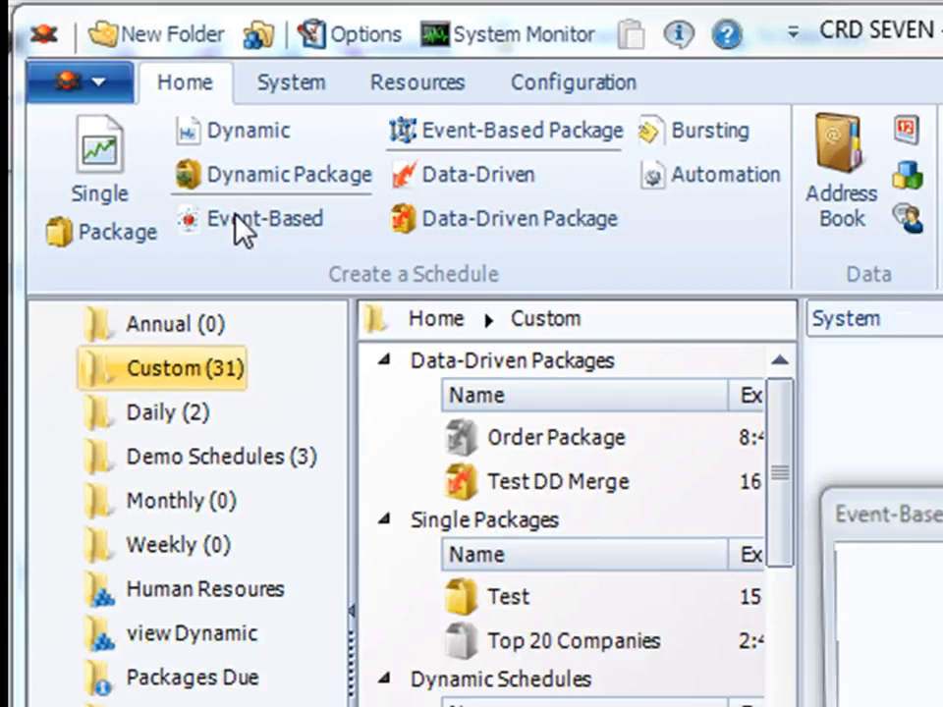
Step: Start a new event-based schedule with Demo Schedules as its parent folder
click(263, 218)
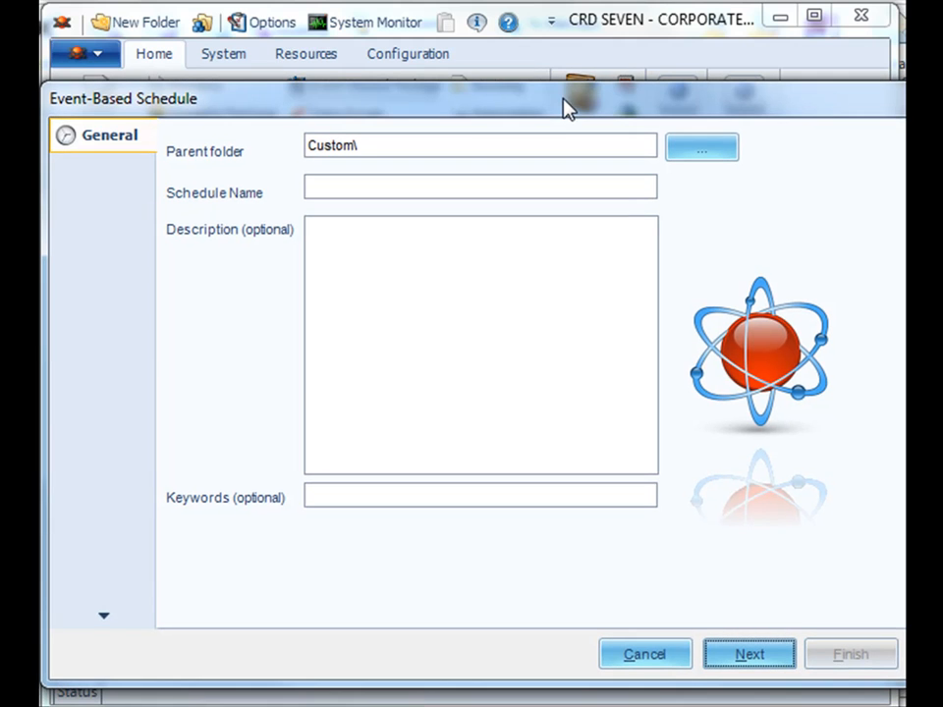
mouse_move(701, 149)
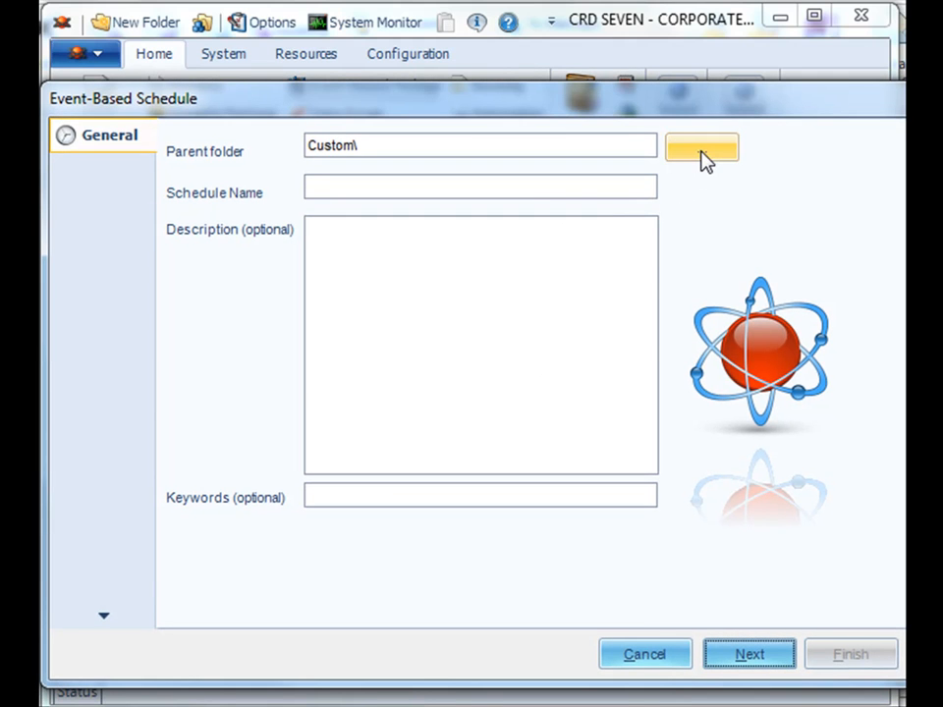
click(702, 147)
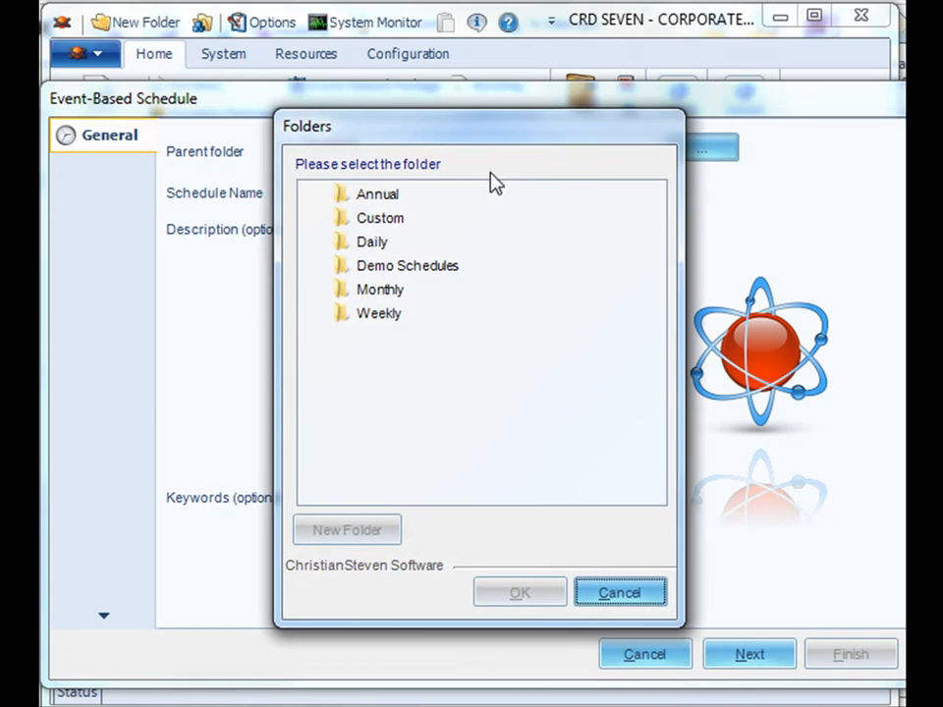
click(408, 265)
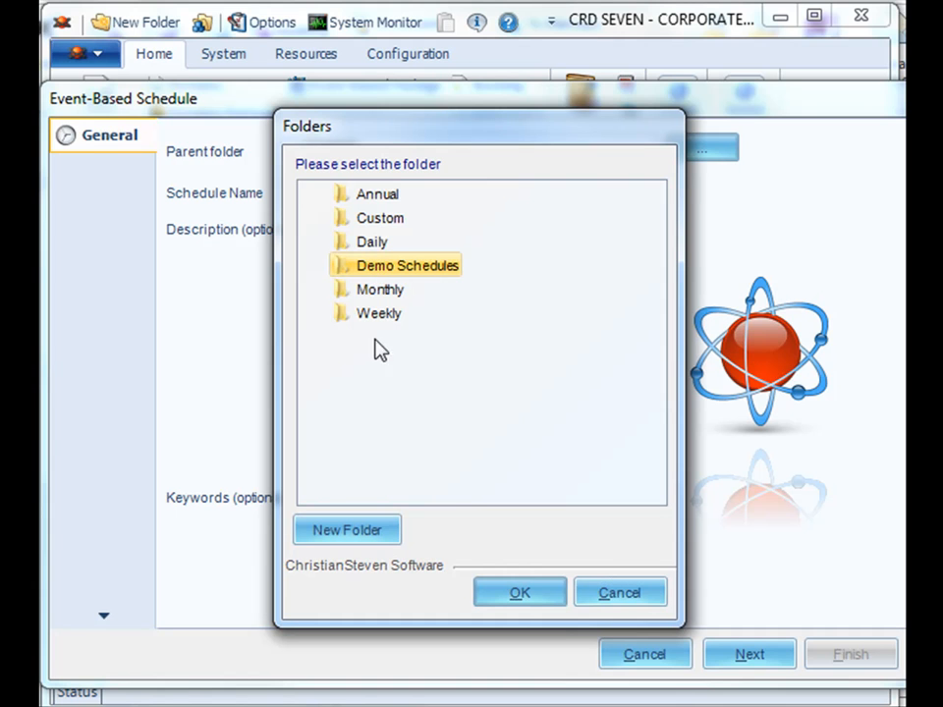
click(519, 593)
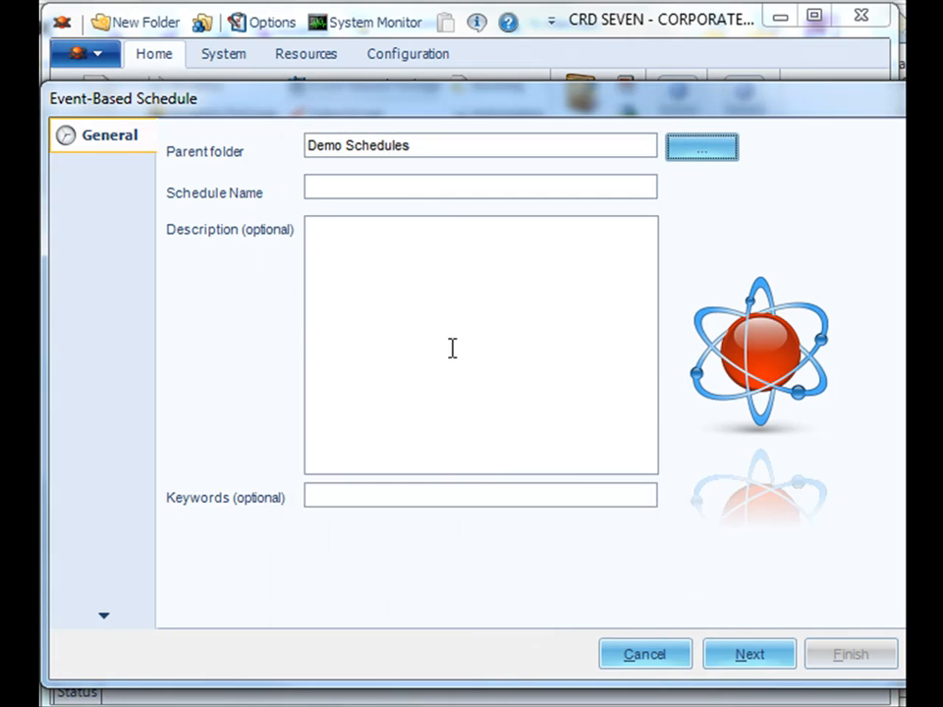
Step: Name it 'Monitor Database', describe monitoring for new doctors, and add keywords 'Doctor Monitor'
click(481, 186)
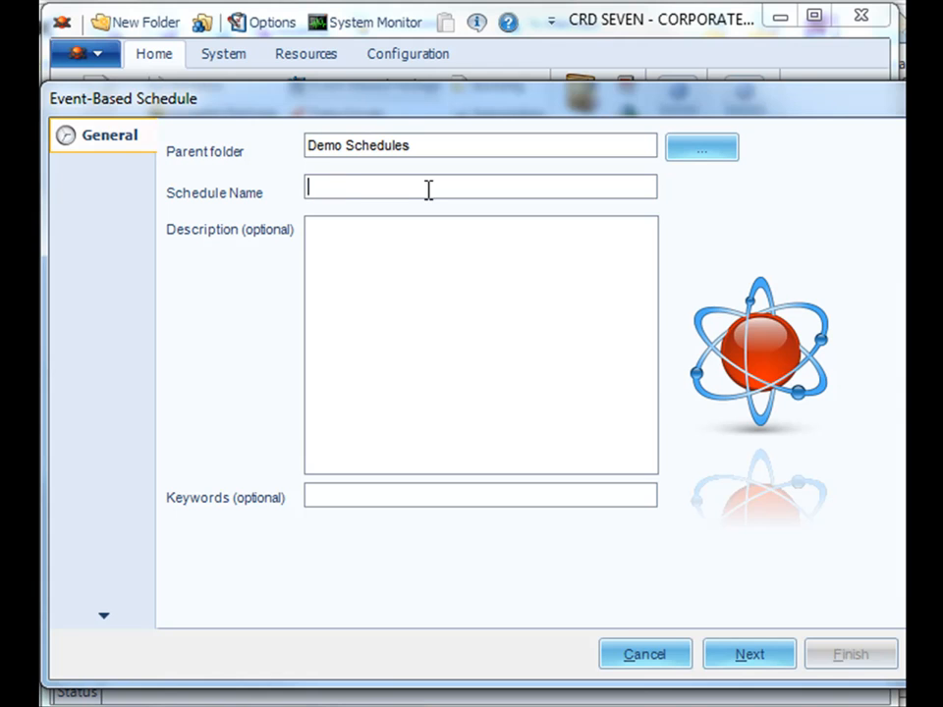
text(Monitor Database)
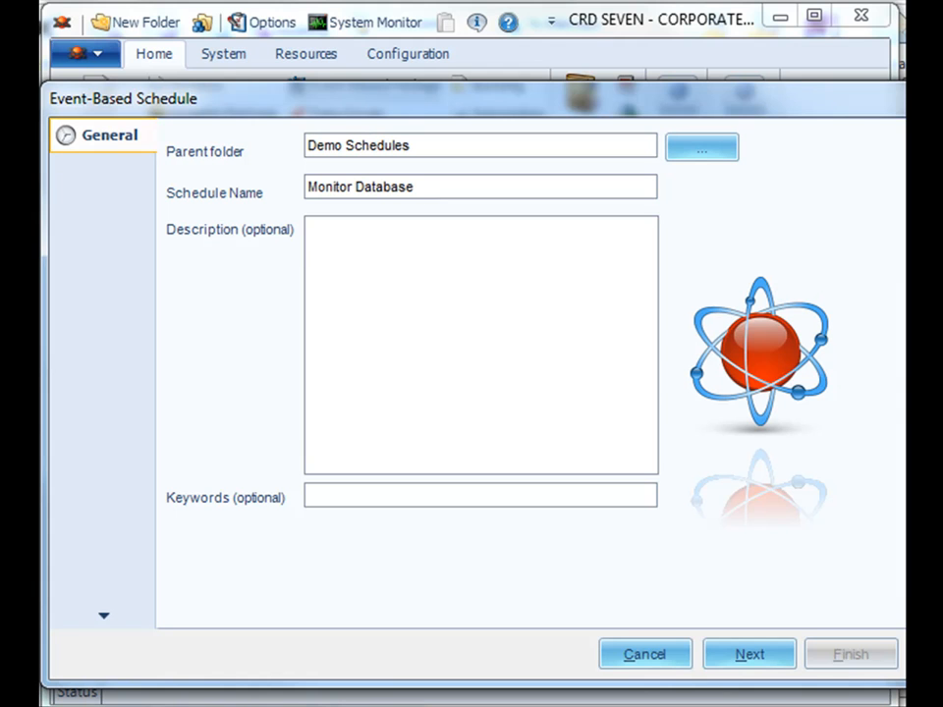
text(This will Monitor The Doctor Database for New Doctor)
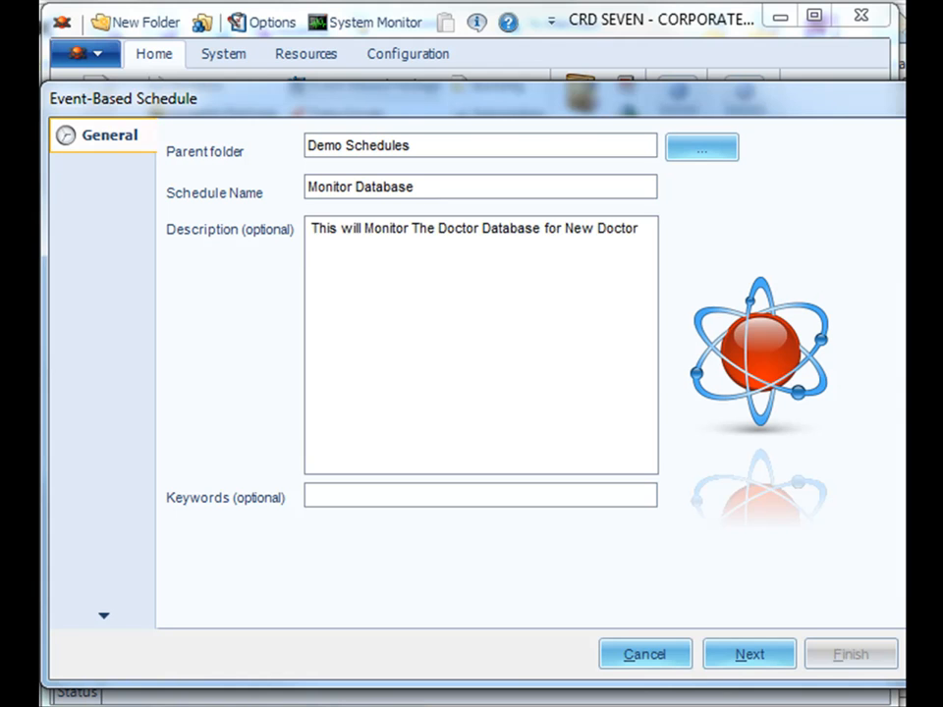
text(s)
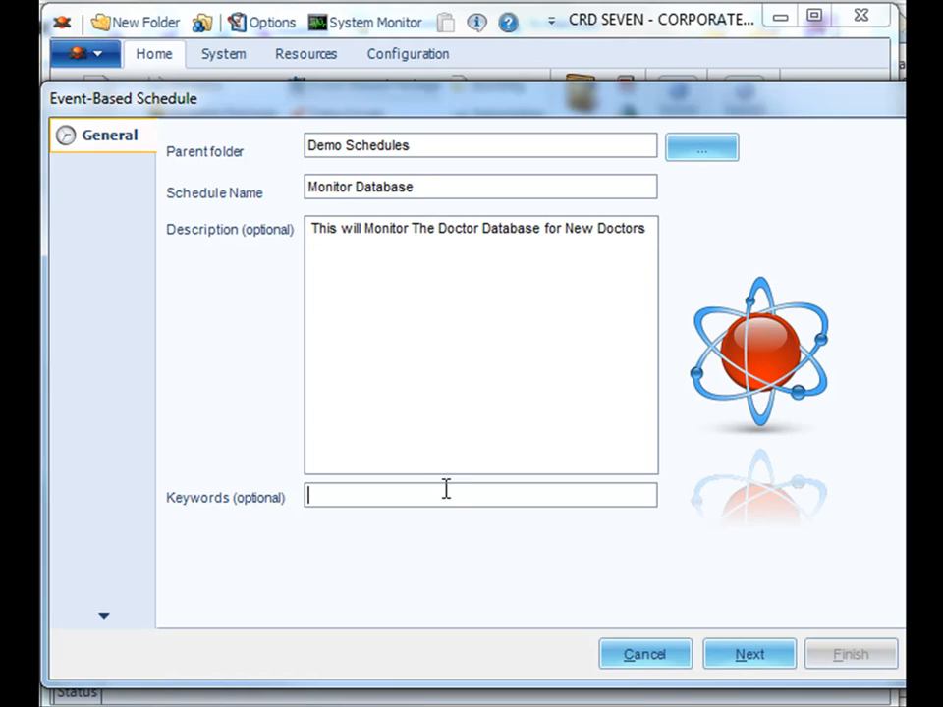
text(Doctor Monitor)
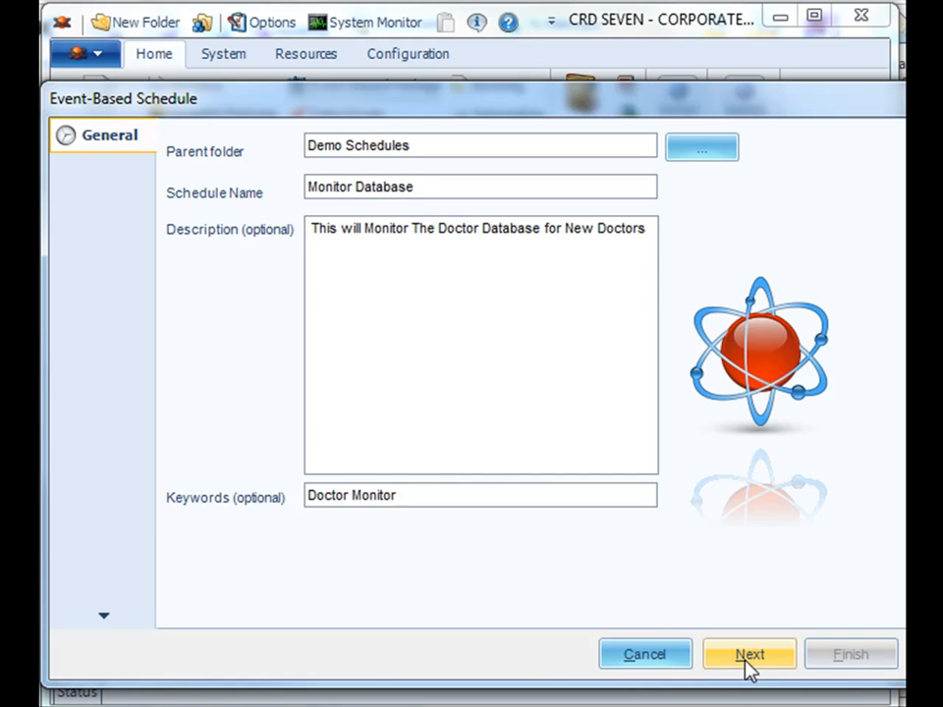
Step: Advance to the Conditions page and open the ALL/ANY fulfilment choice
click(749, 655)
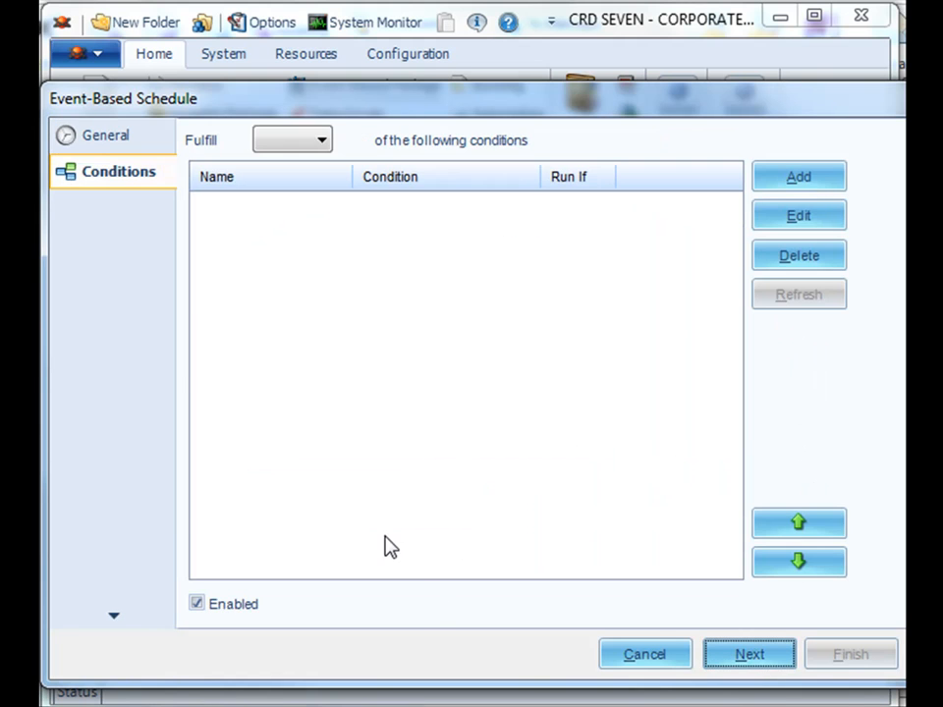
mouse_move(480, 209)
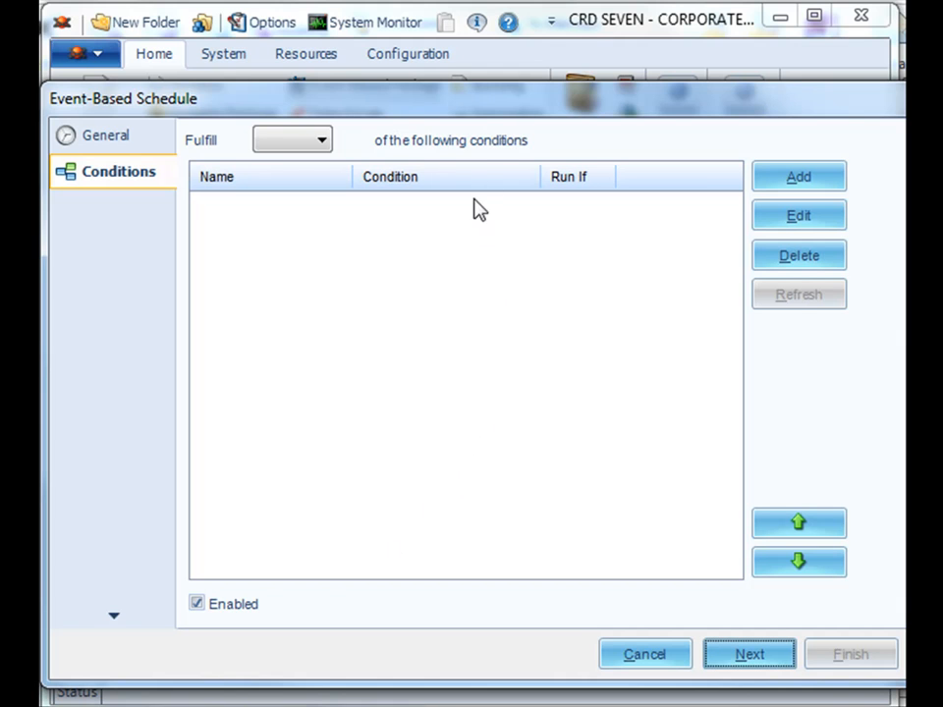
mouse_move(471, 118)
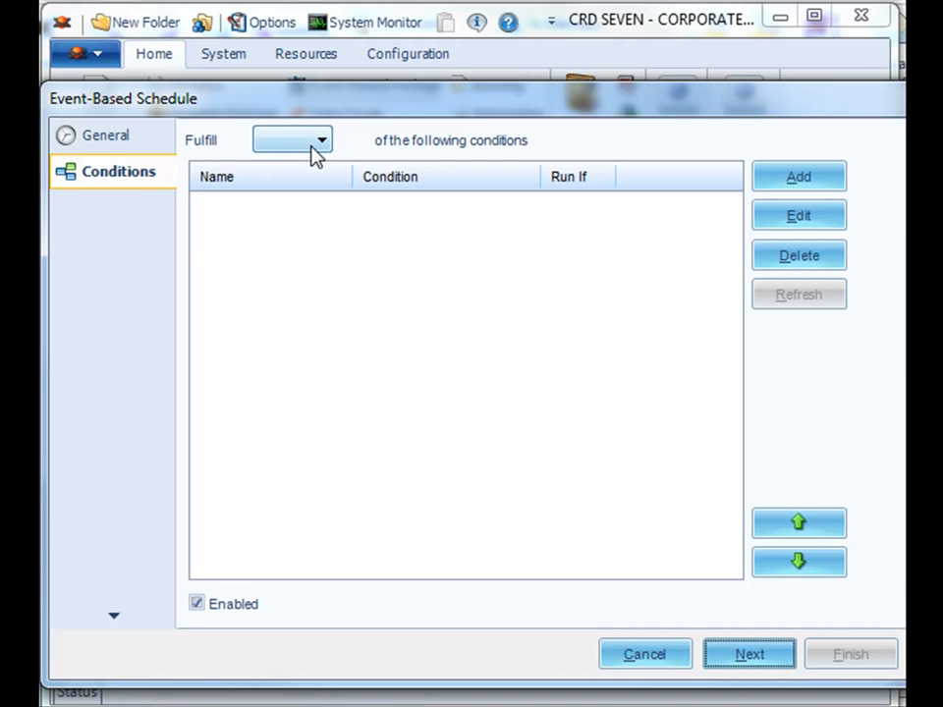
click(321, 140)
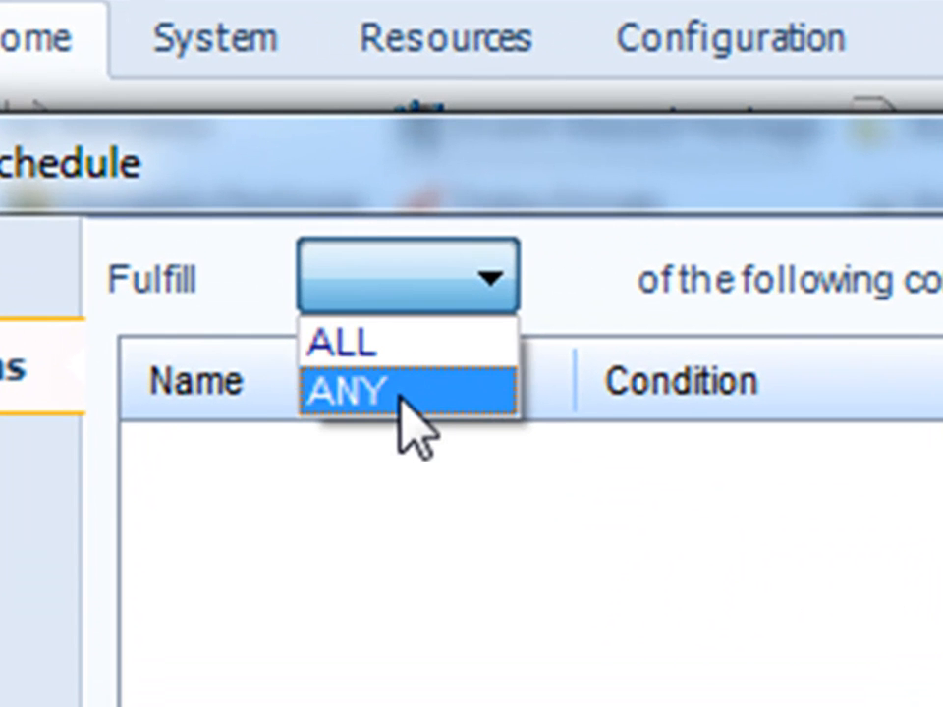
mouse_move(413, 354)
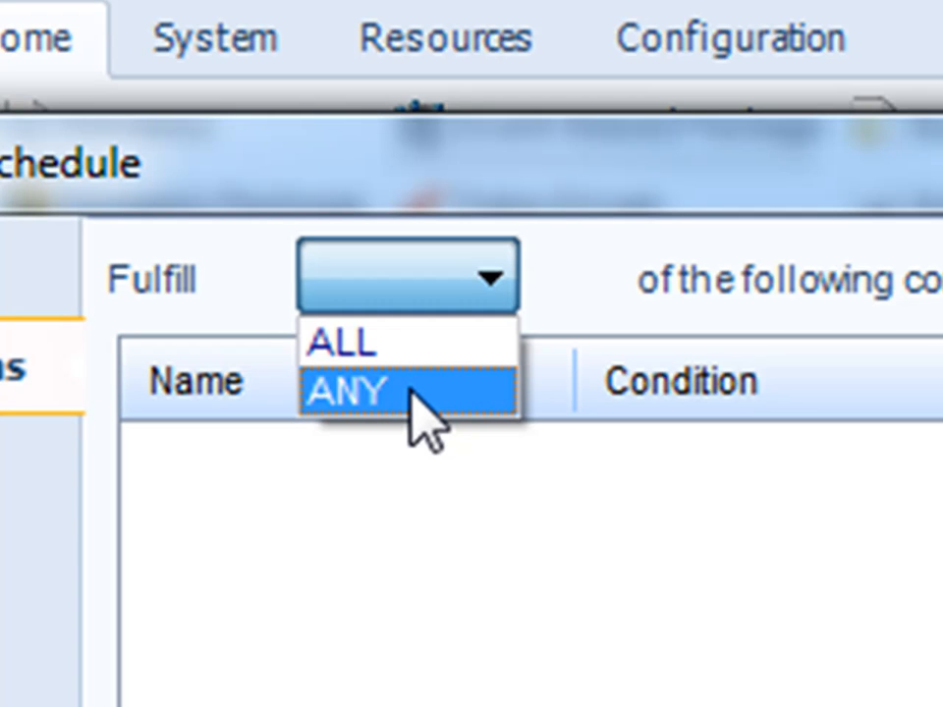
mouse_move(402, 342)
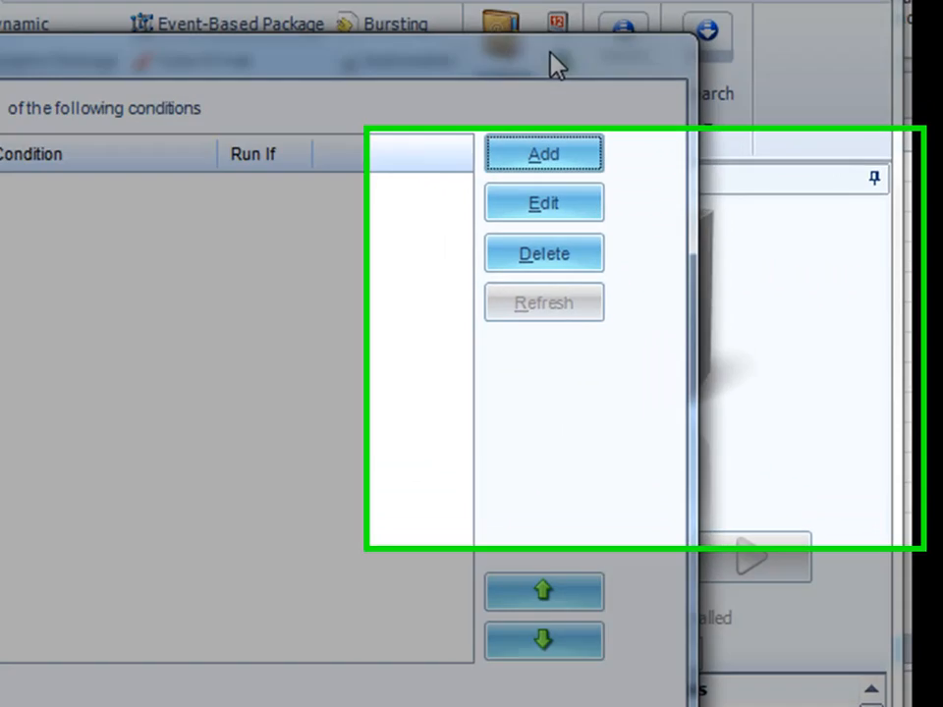
Step: Add a Database Record Exists condition 'If a Doctor Exists', set TRUE, with DSN Doctor Database
click(543, 154)
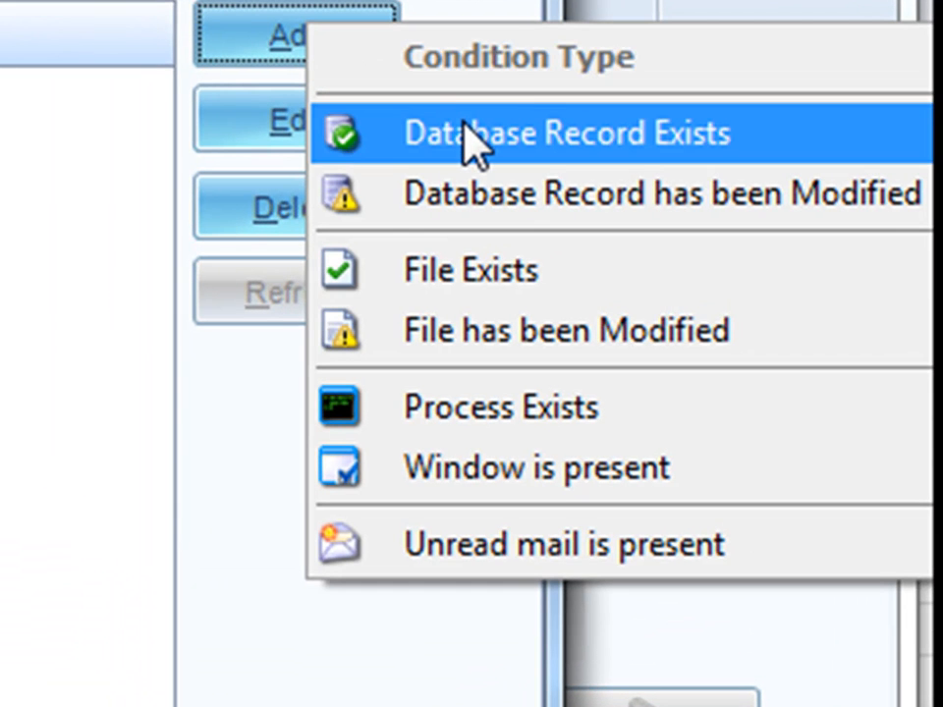
mouse_move(437, 157)
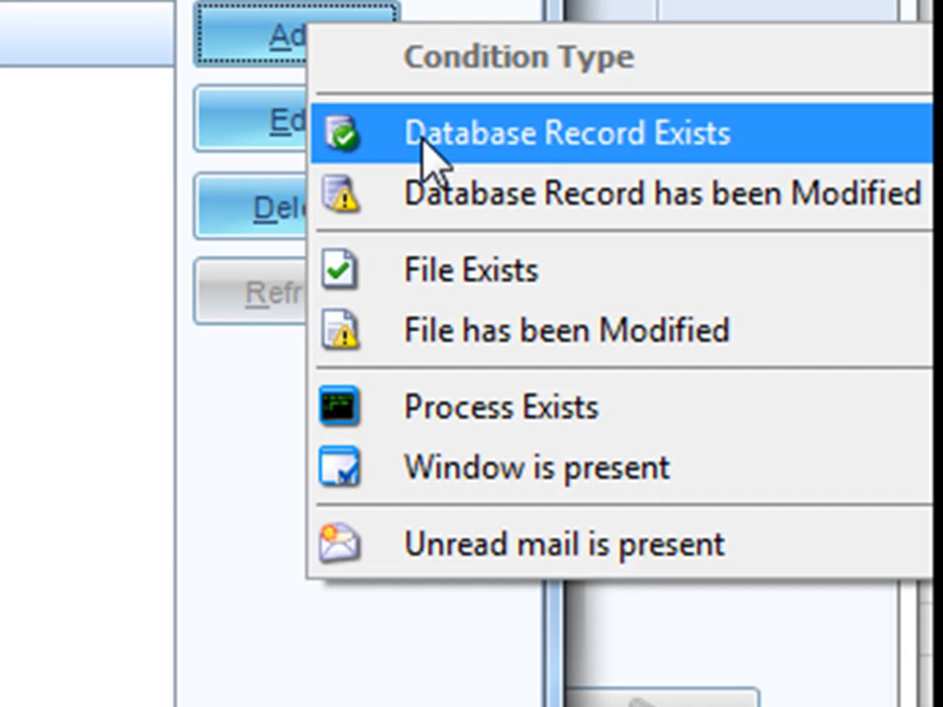
click(565, 133)
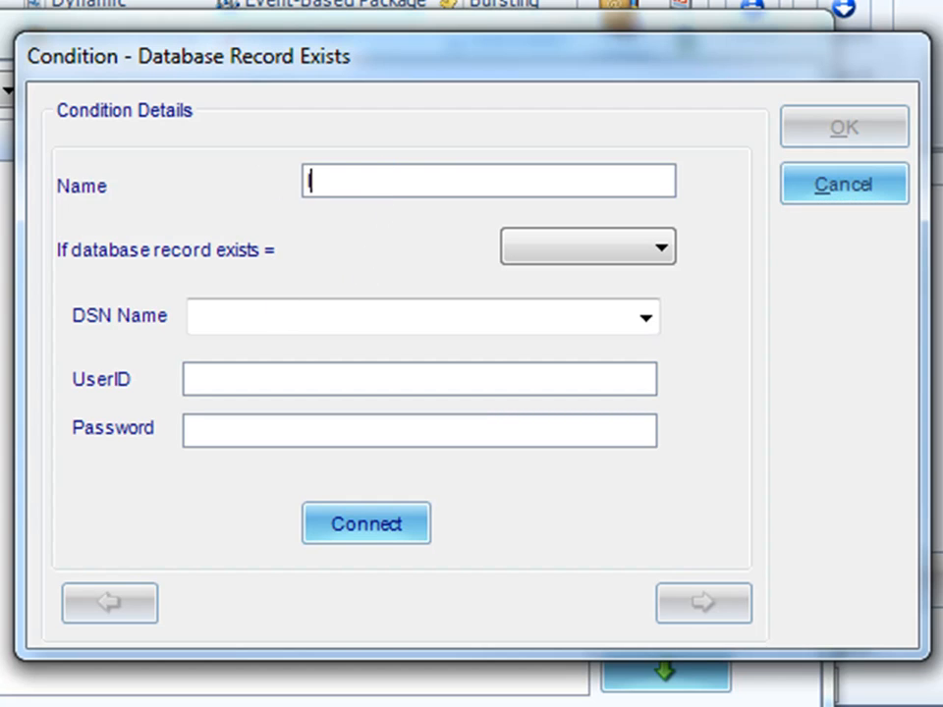
click(658, 247)
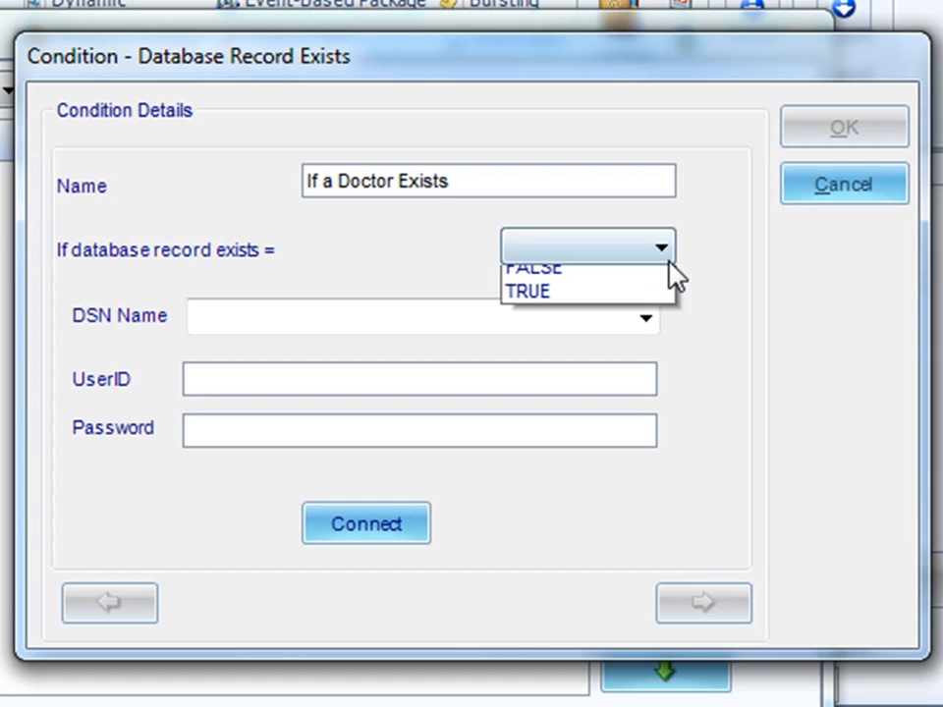
mouse_move(649, 295)
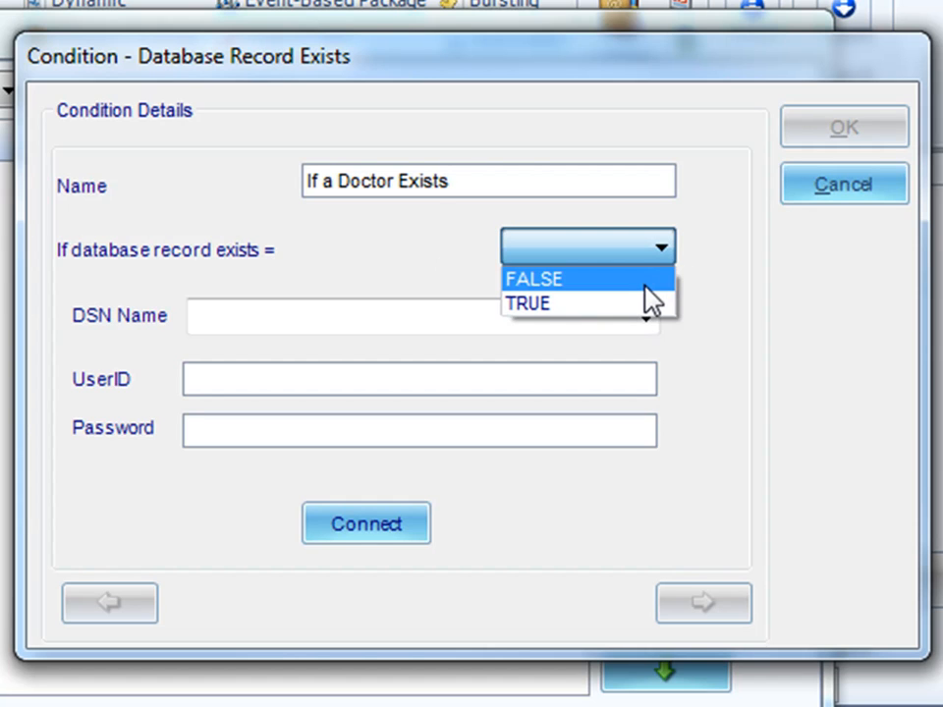
mouse_move(632, 292)
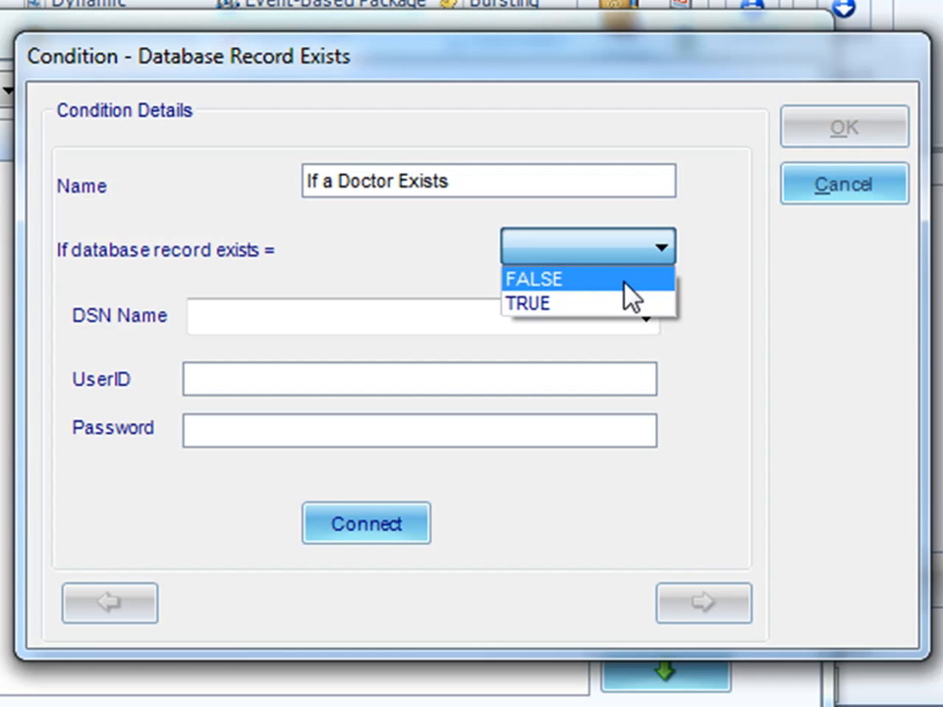
mouse_move(599, 298)
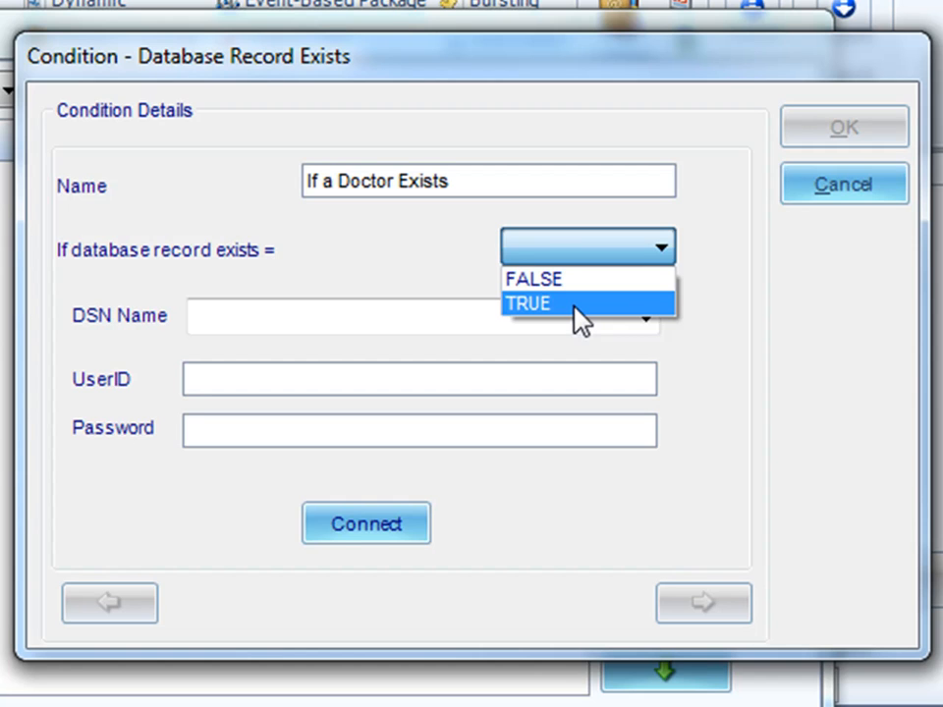
click(528, 304)
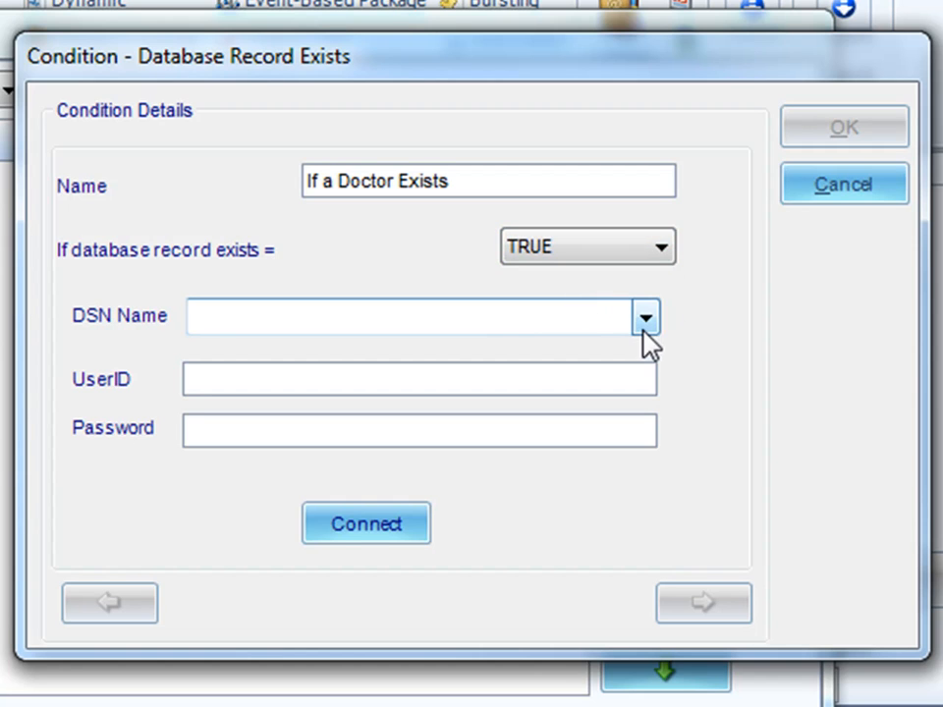
click(646, 316)
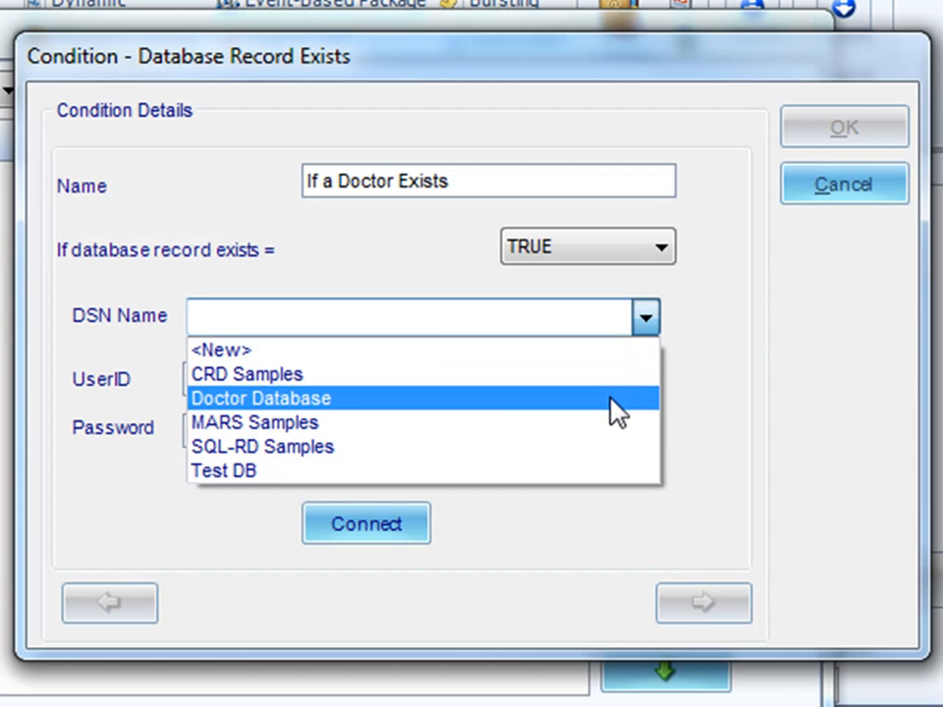
mouse_move(312, 418)
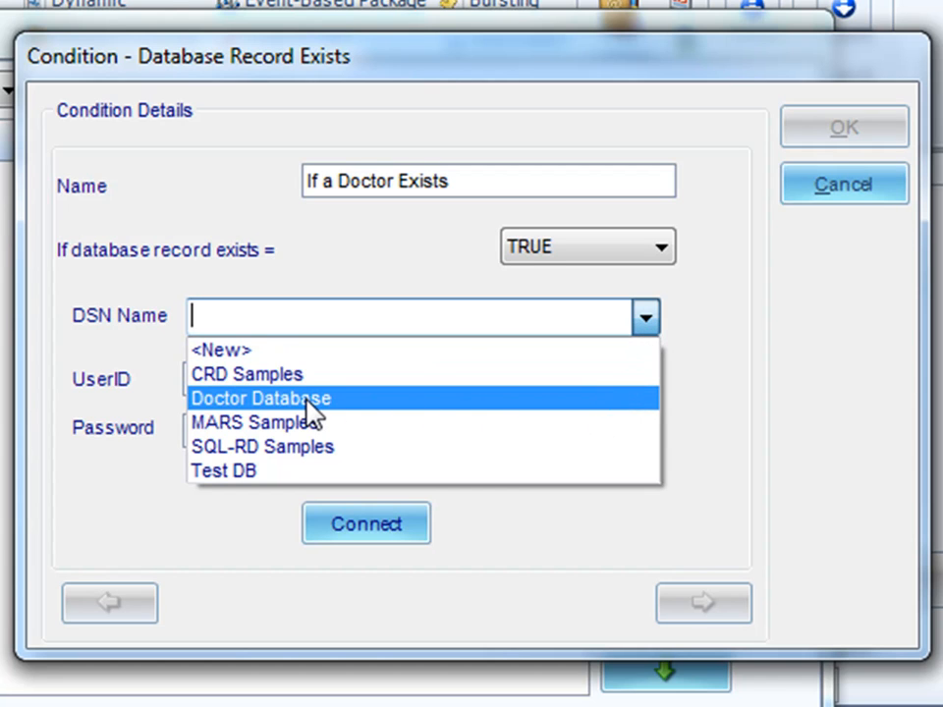
click(260, 398)
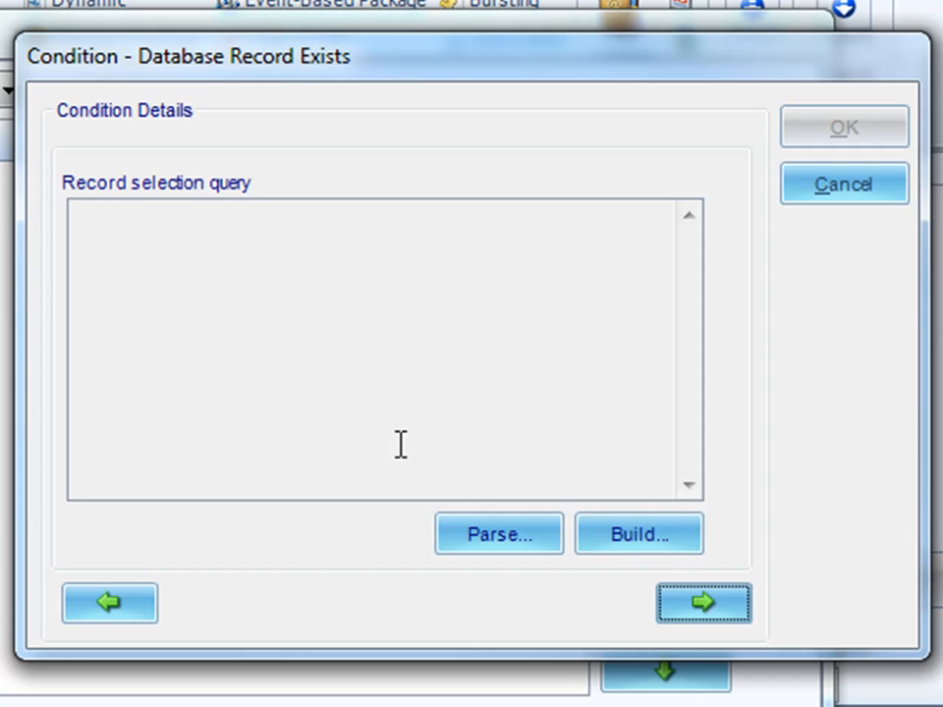
mouse_move(535, 177)
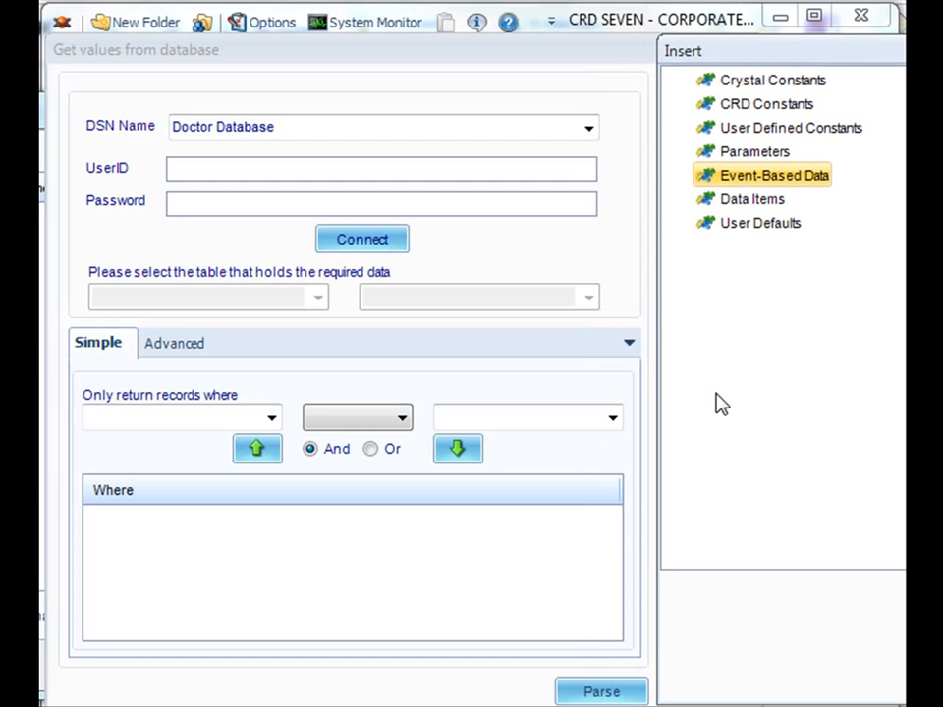
Step: Connect to Doctor Database, select the Doctors table, and verify the query parses
click(174, 343)
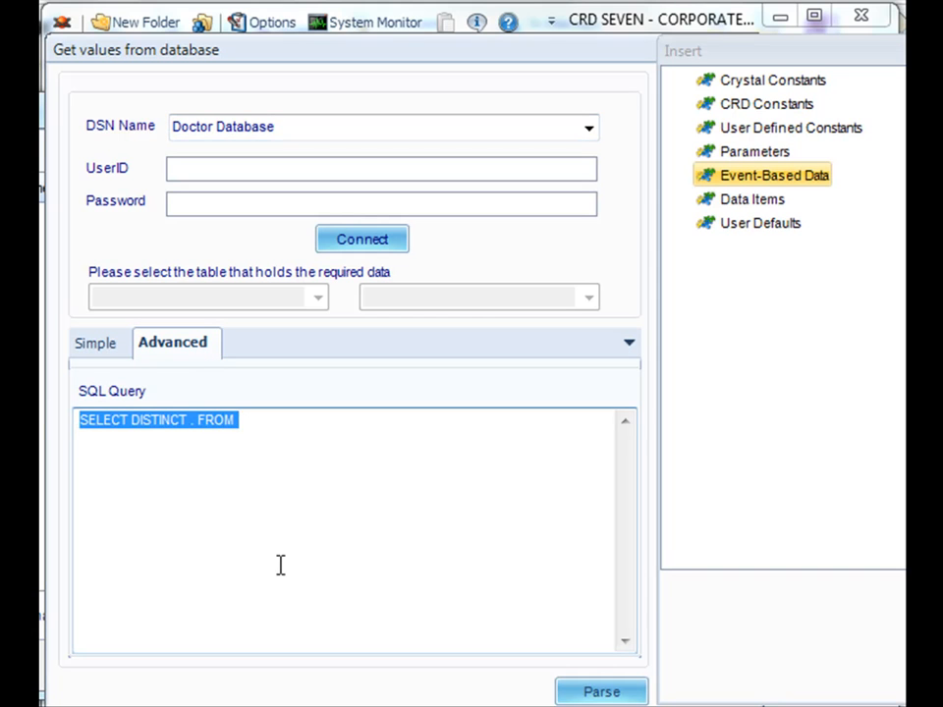
click(95, 343)
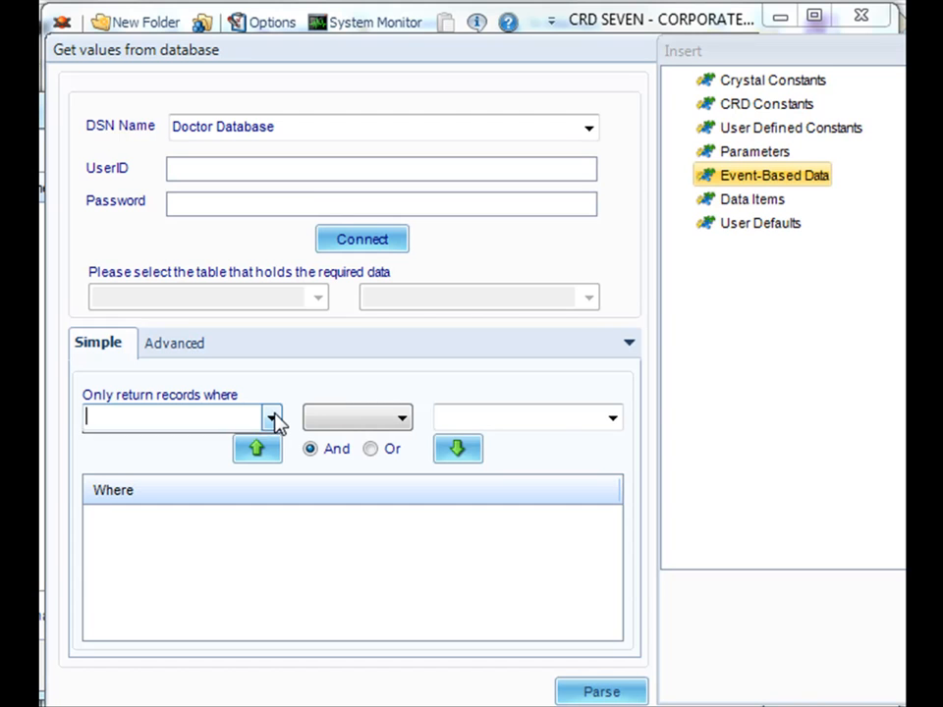
mouse_move(362, 239)
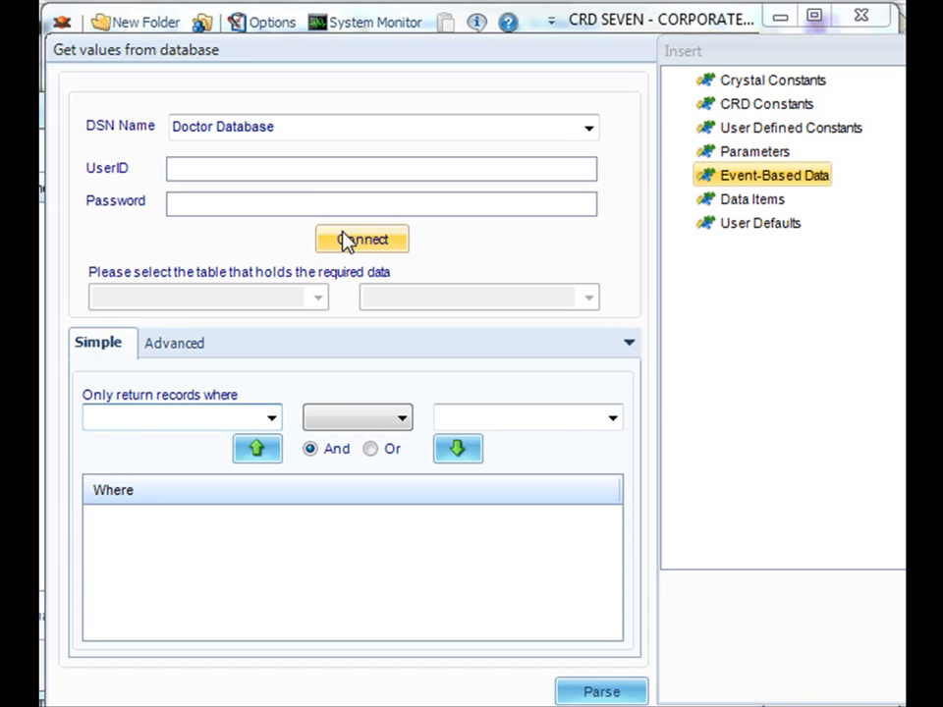
click(362, 239)
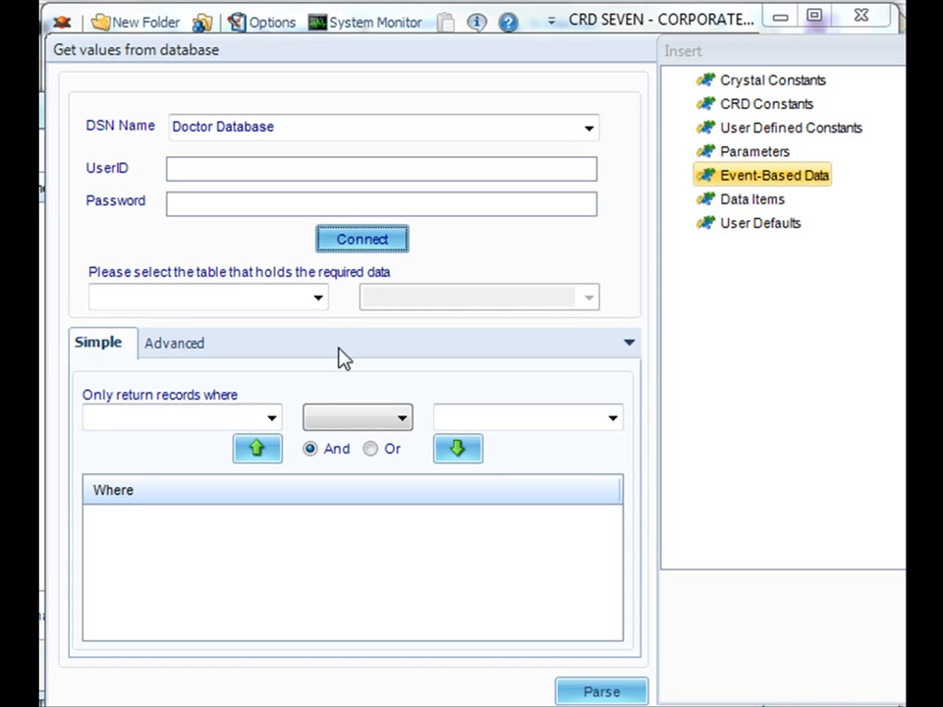
click(318, 296)
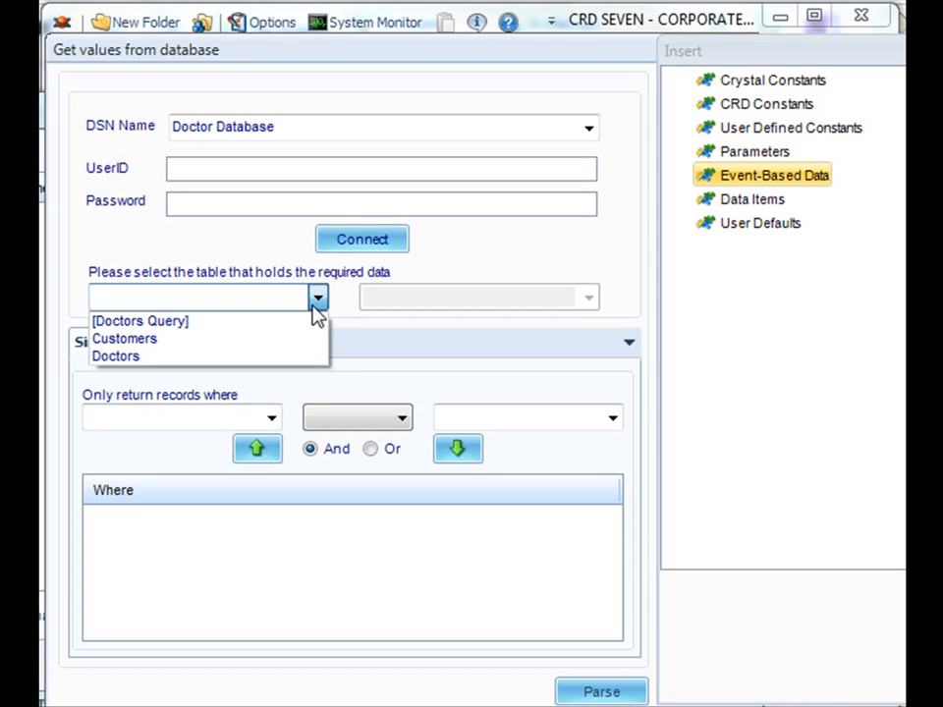
mouse_move(116, 356)
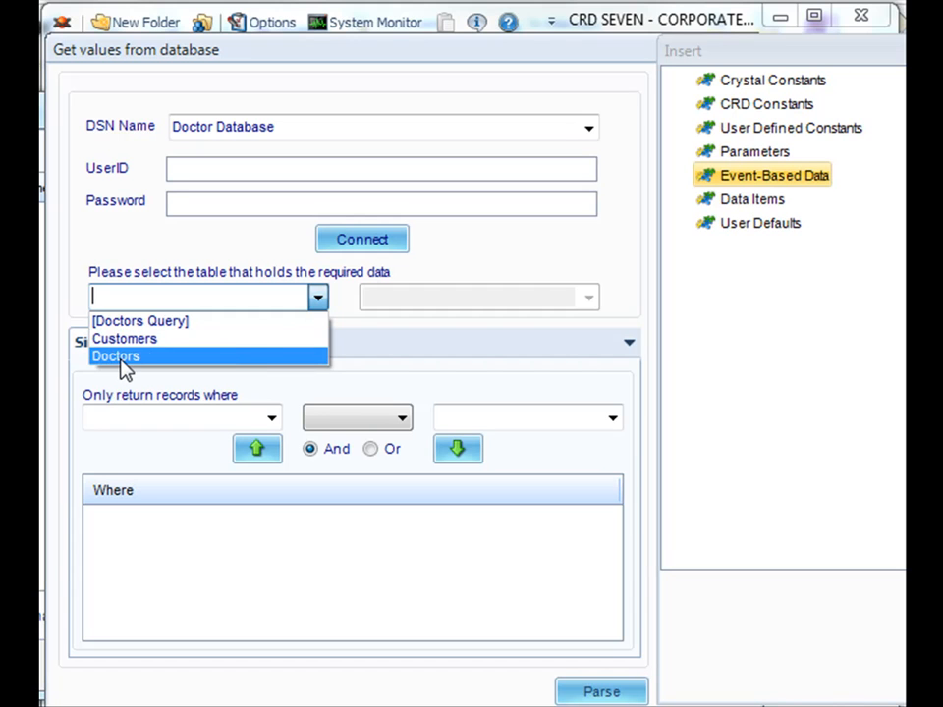
click(116, 356)
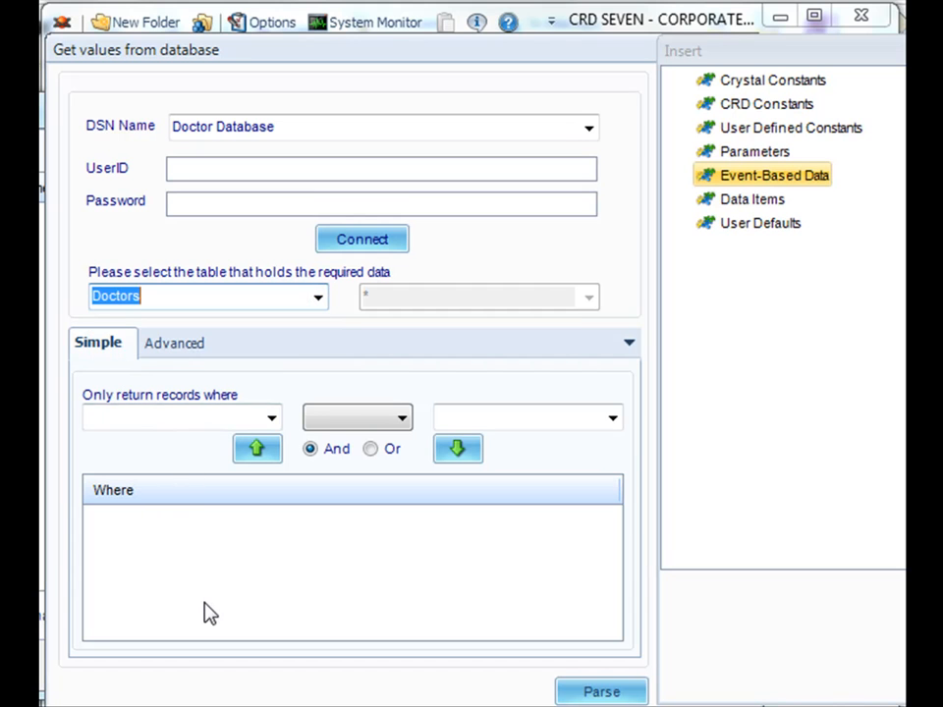
click(272, 418)
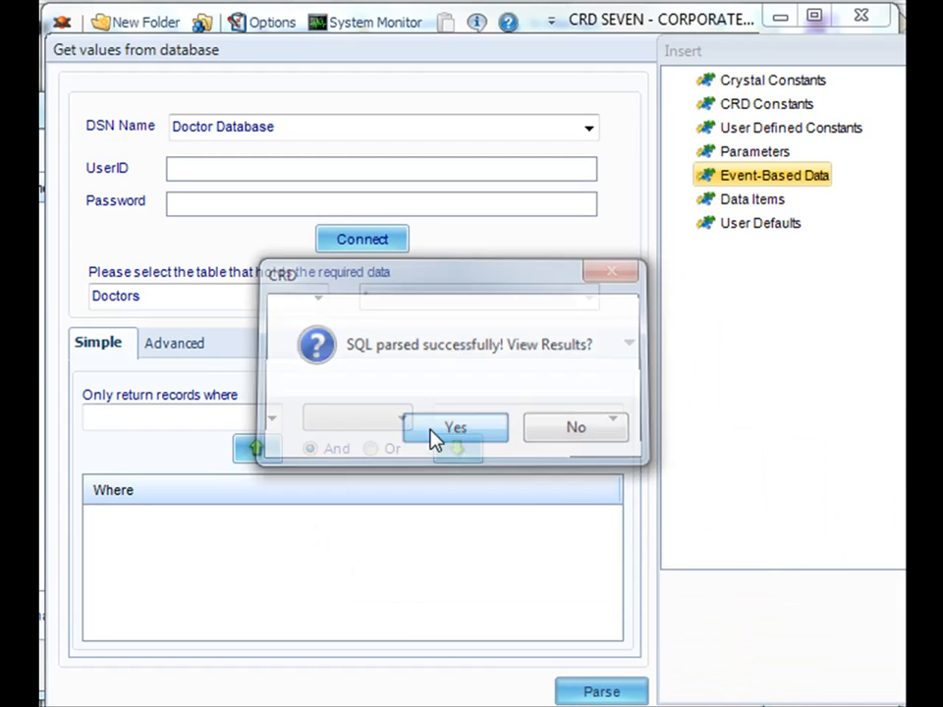
Step: Preview the 5 doctor records and accept SELECT Doctors.* FROM Doctors as the query
click(455, 427)
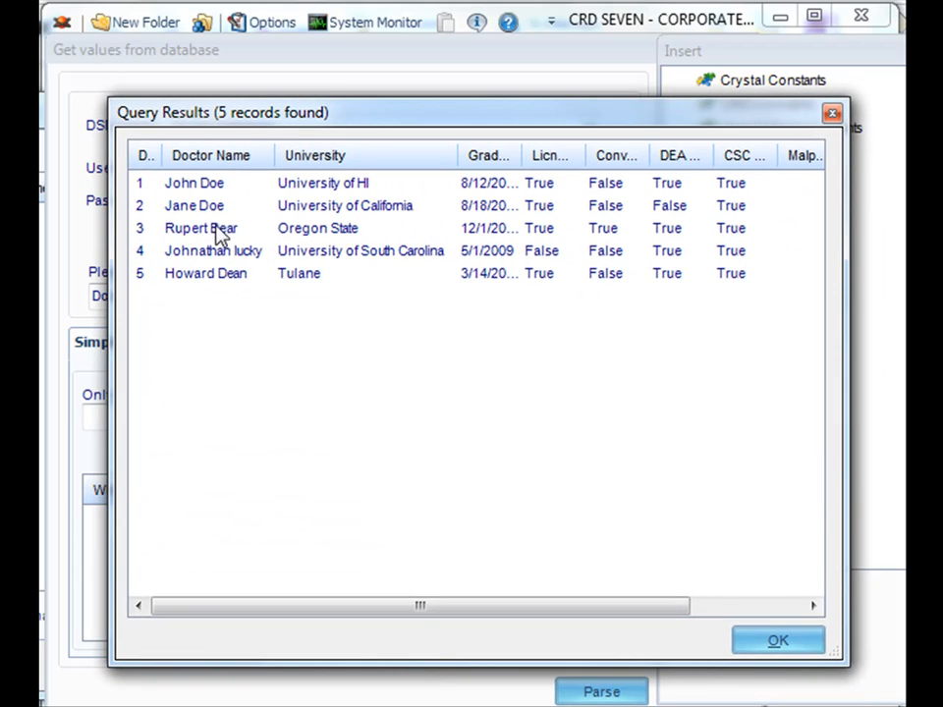
mouse_move(215, 208)
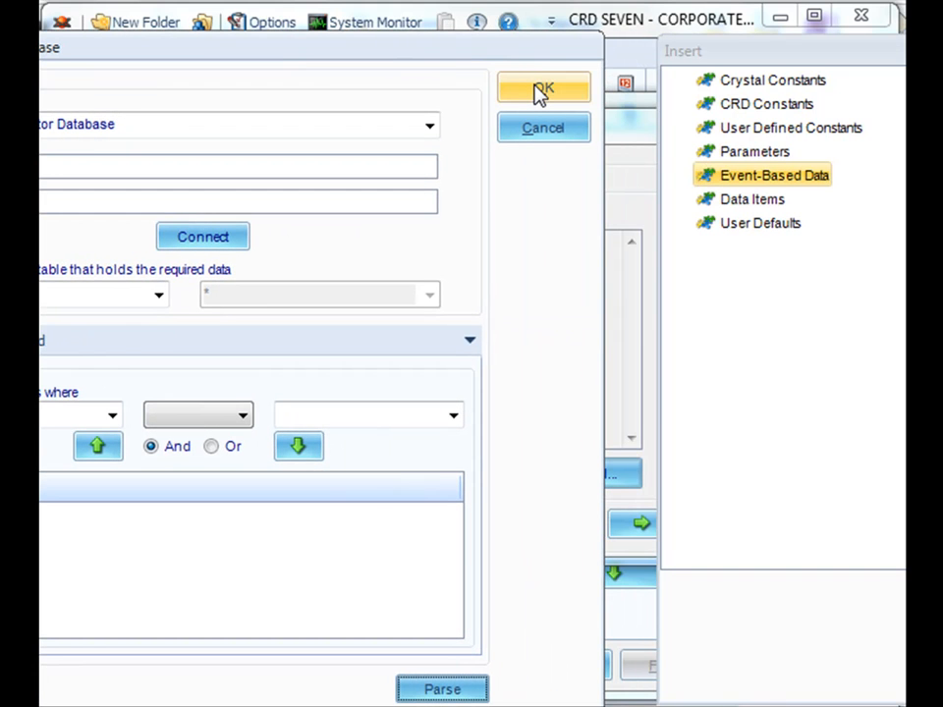
click(544, 88)
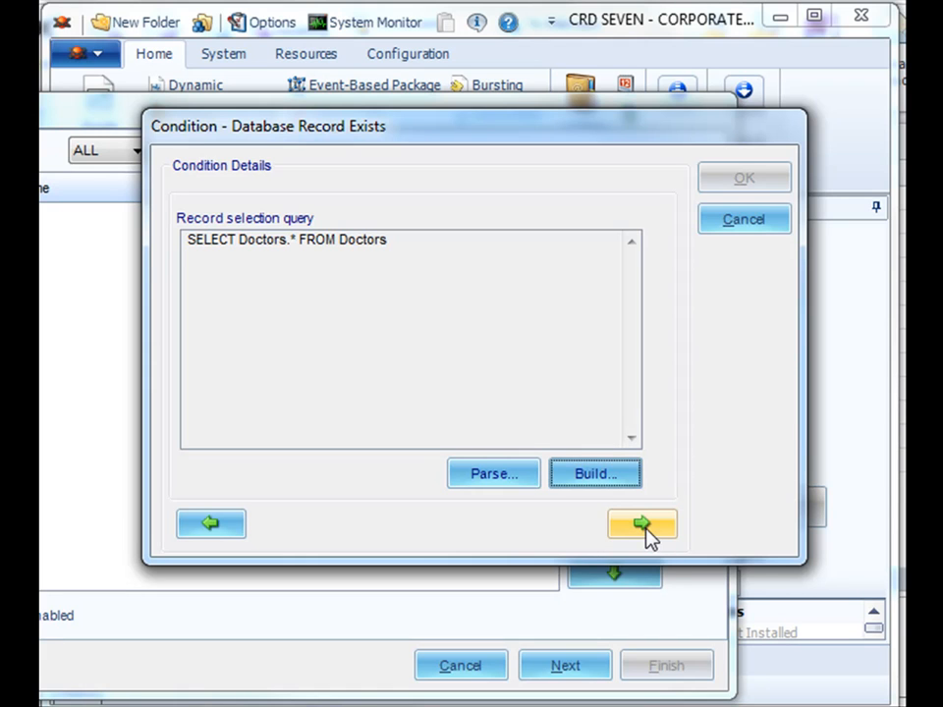
Step: Make Doctor ID the primary key, detecting new records only, and complete the condition setup
click(642, 522)
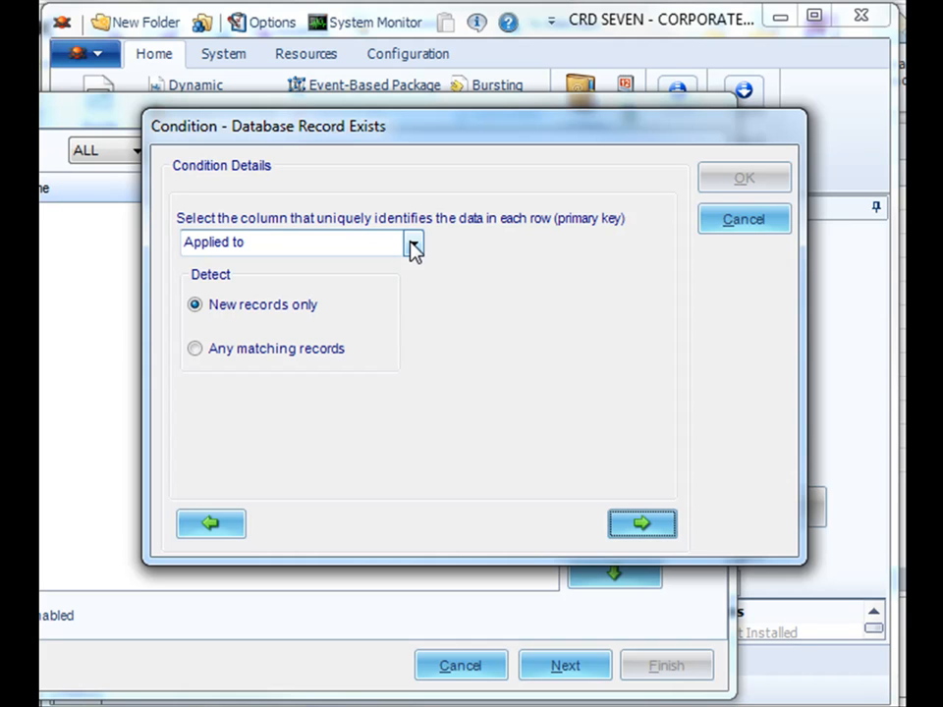
click(412, 242)
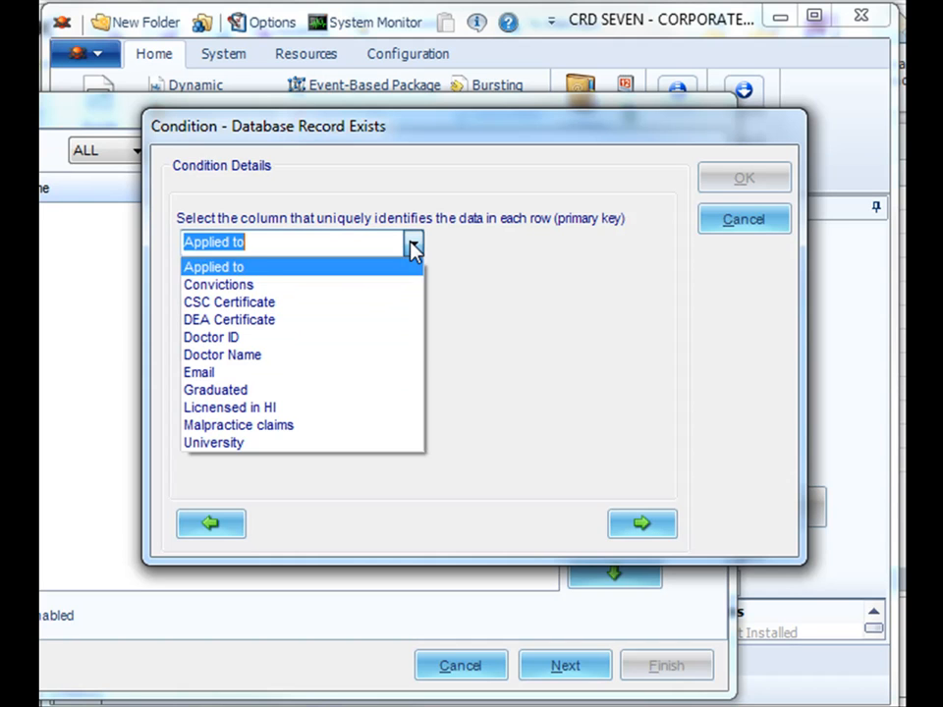
mouse_move(211, 337)
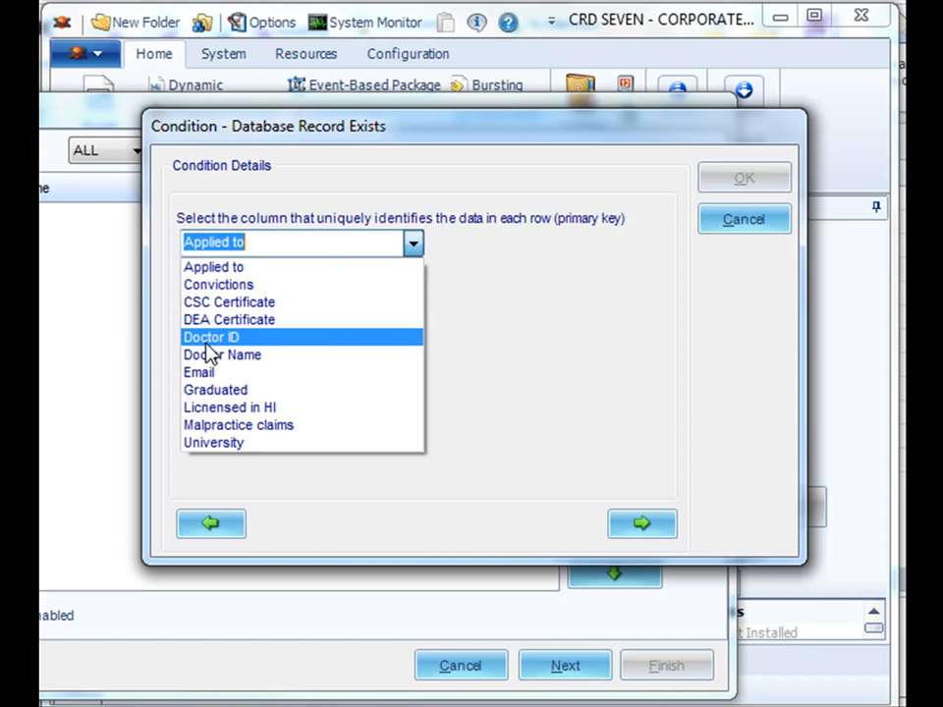
click(211, 337)
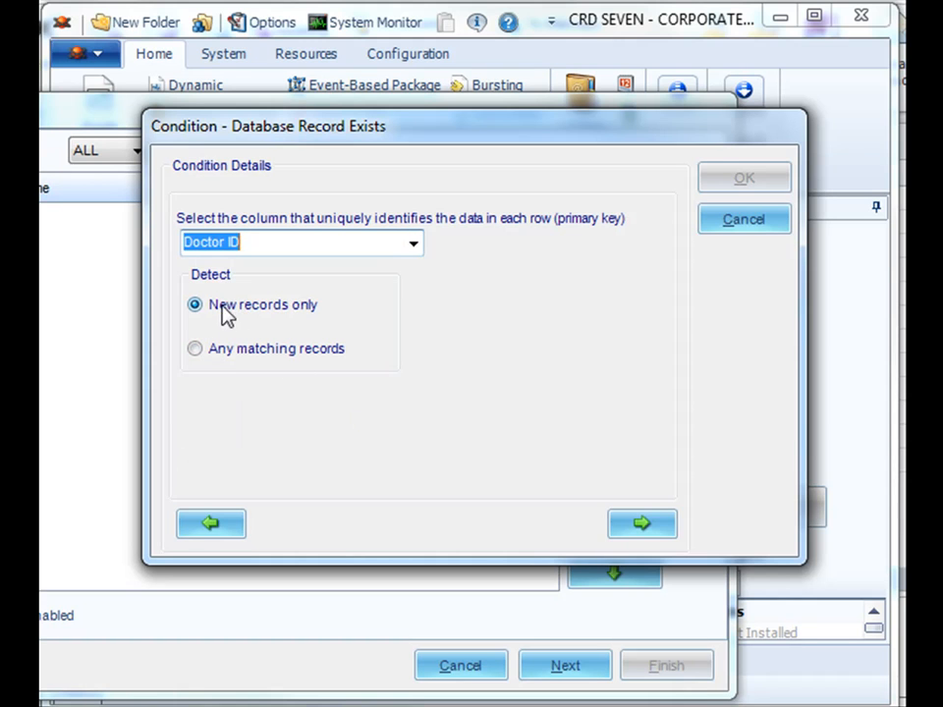
mouse_move(287, 316)
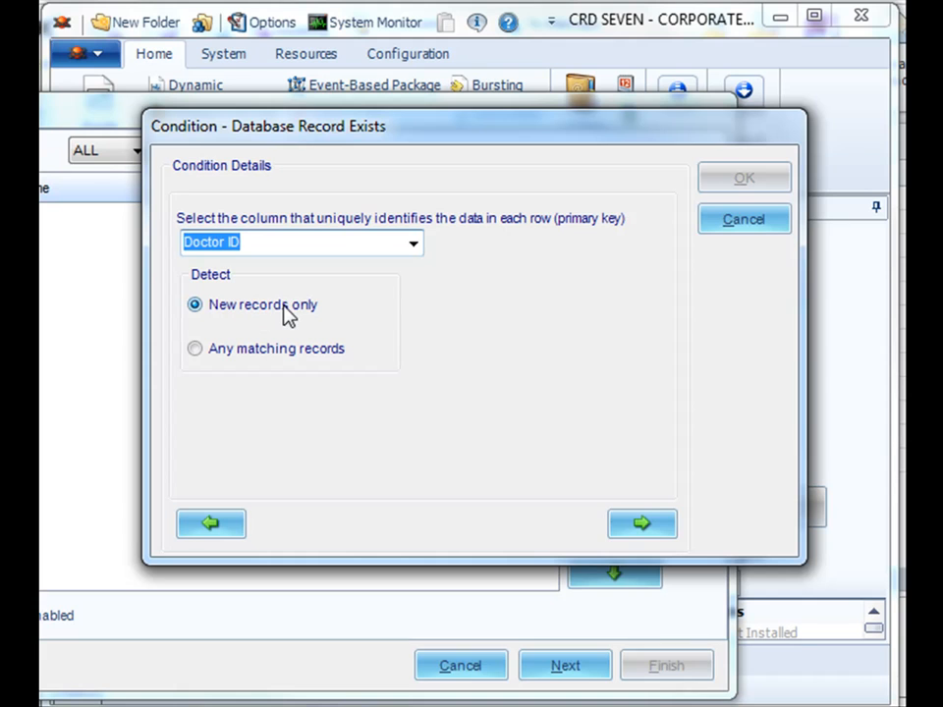
mouse_move(205, 322)
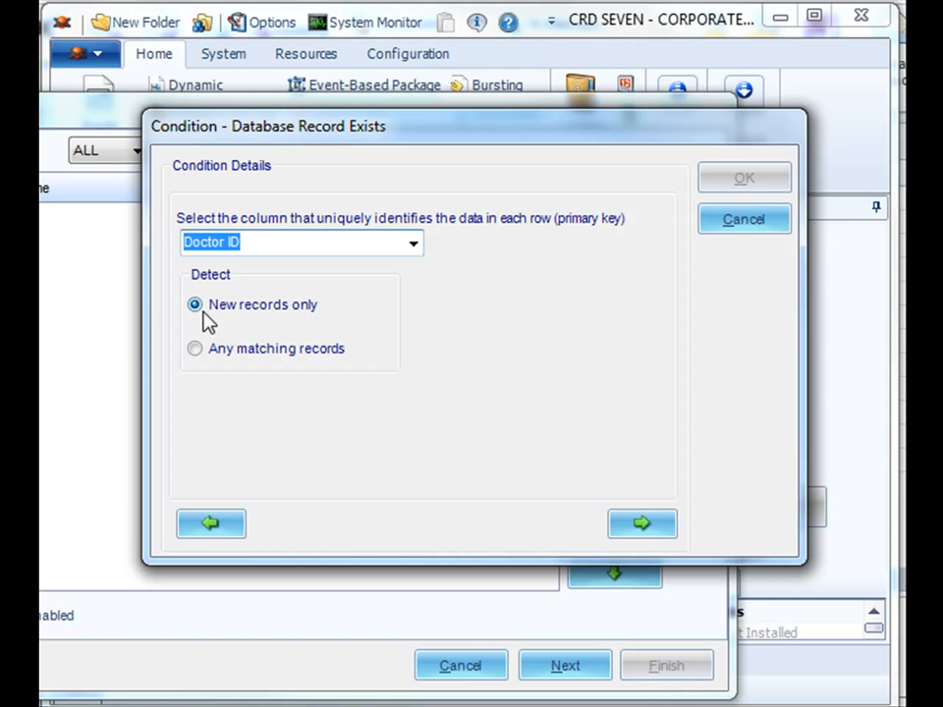
mouse_move(272, 317)
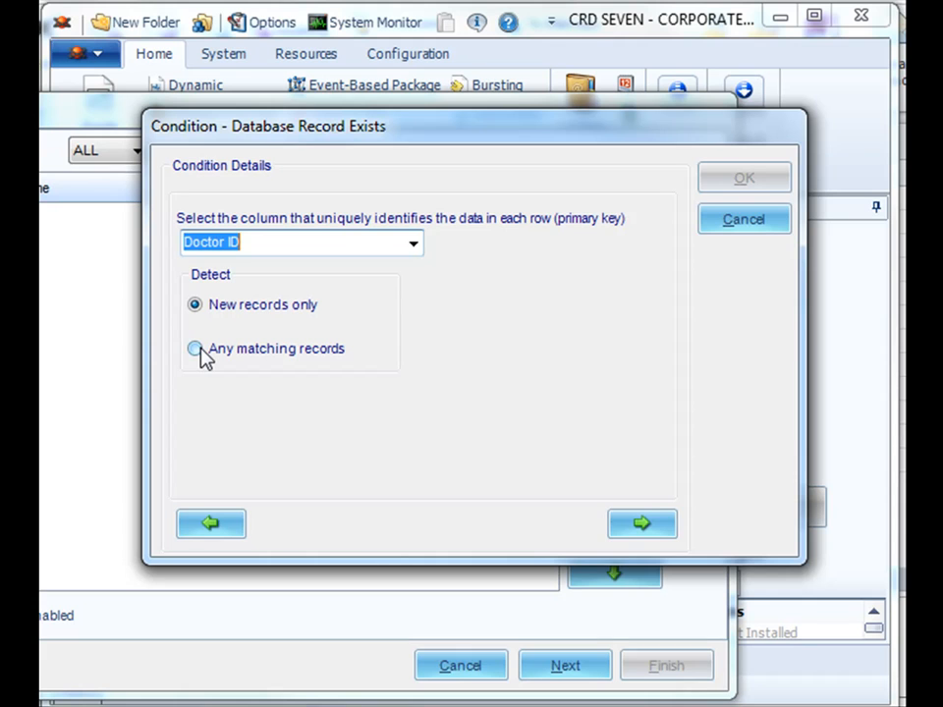
mouse_move(346, 372)
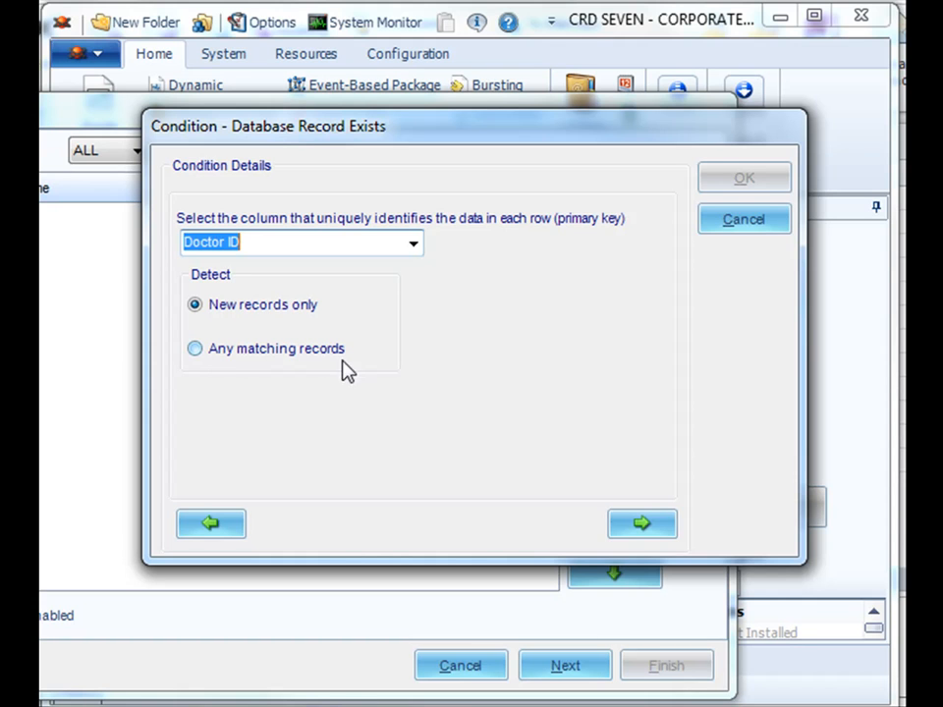
click(642, 524)
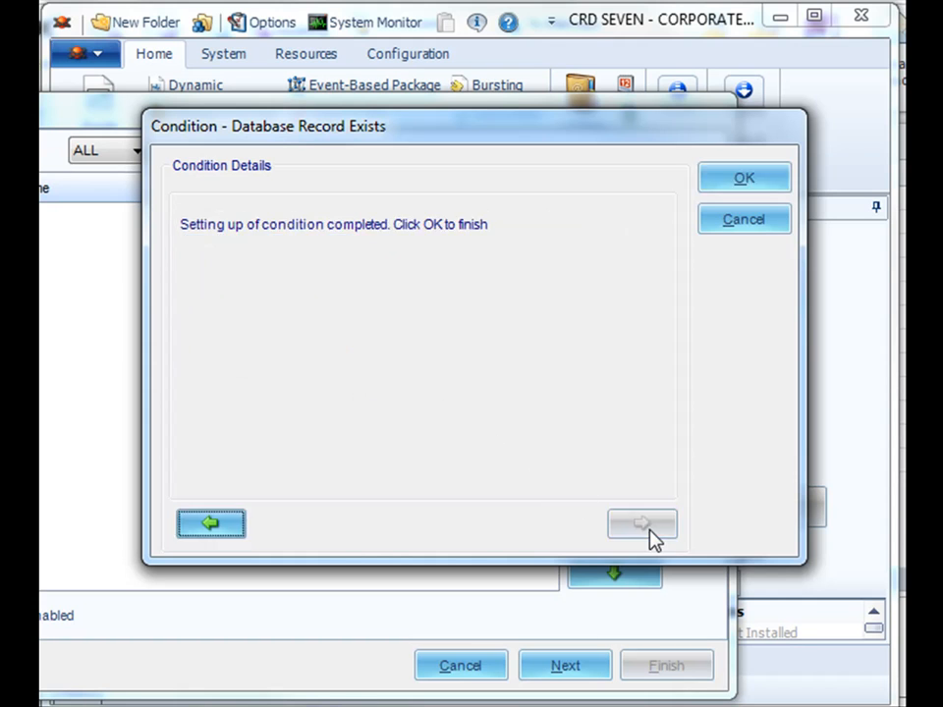
mouse_move(393, 299)
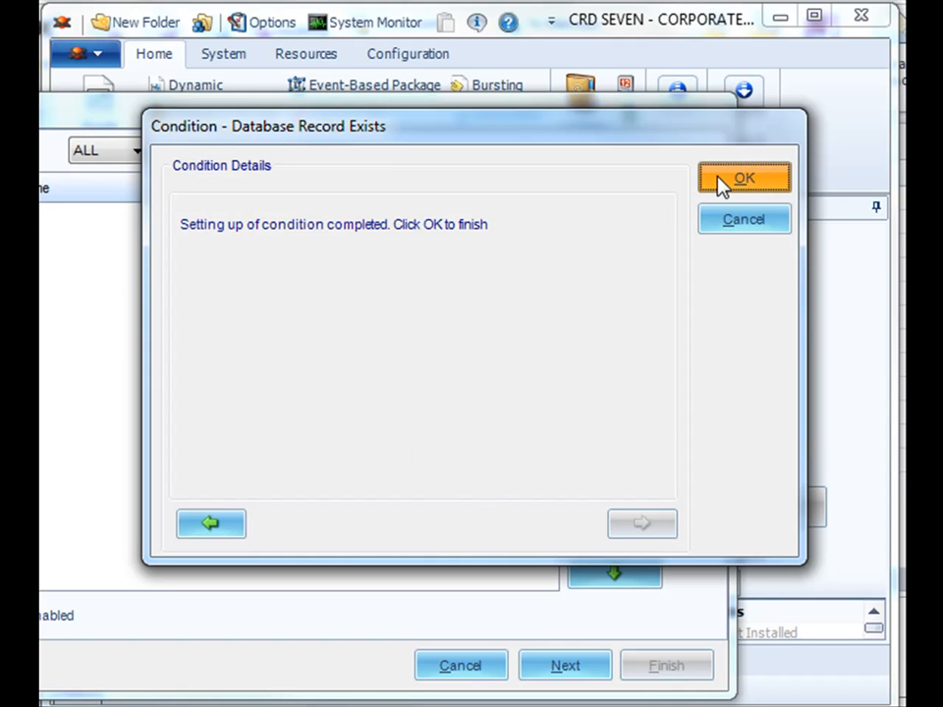
Step: Confirm the If a Doctor Exists condition so it joins the conditions list
click(744, 177)
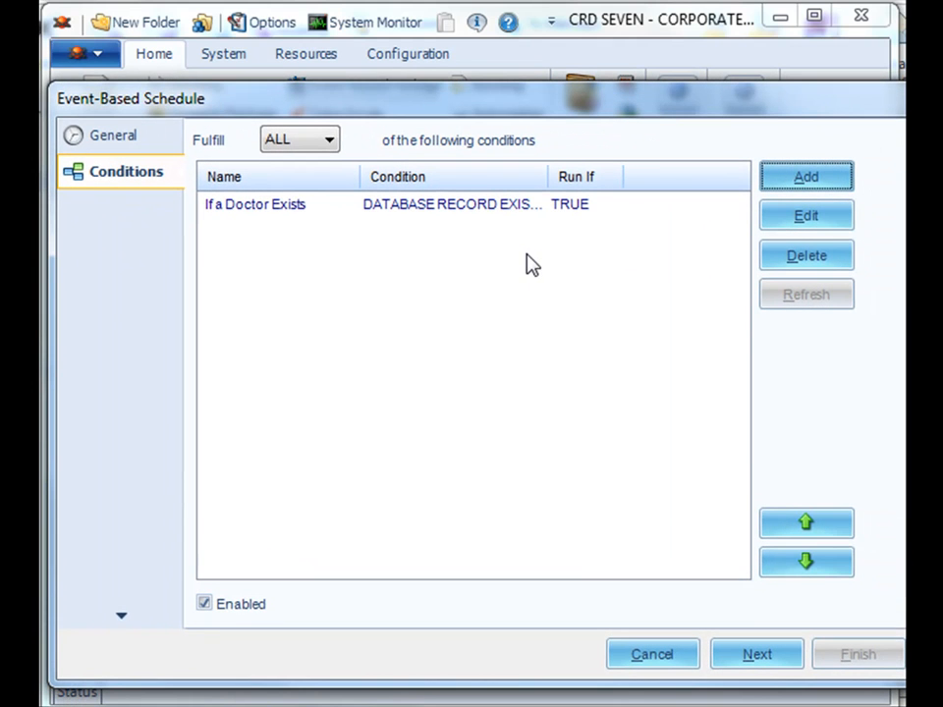
mouse_move(510, 244)
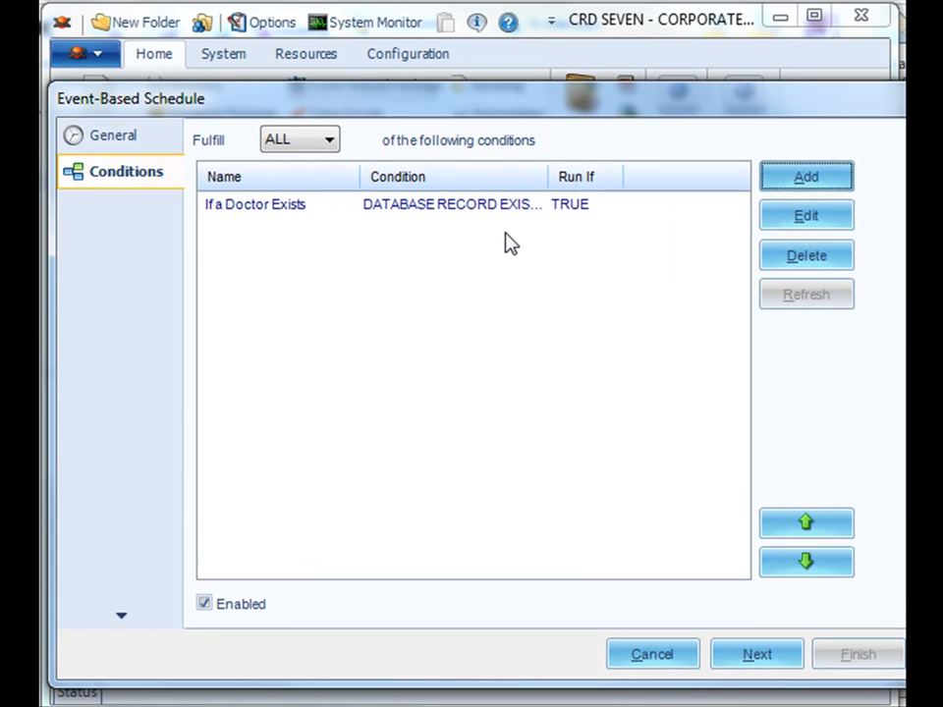
mouse_move(496, 260)
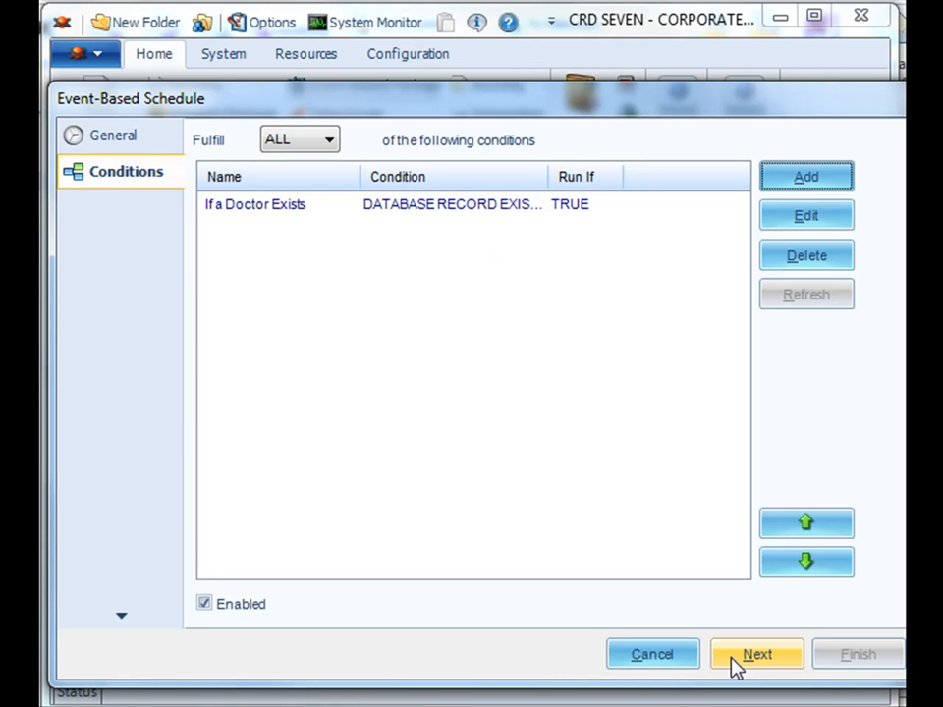
Step: Choose None as the report type so the schedule runs no reports
click(757, 654)
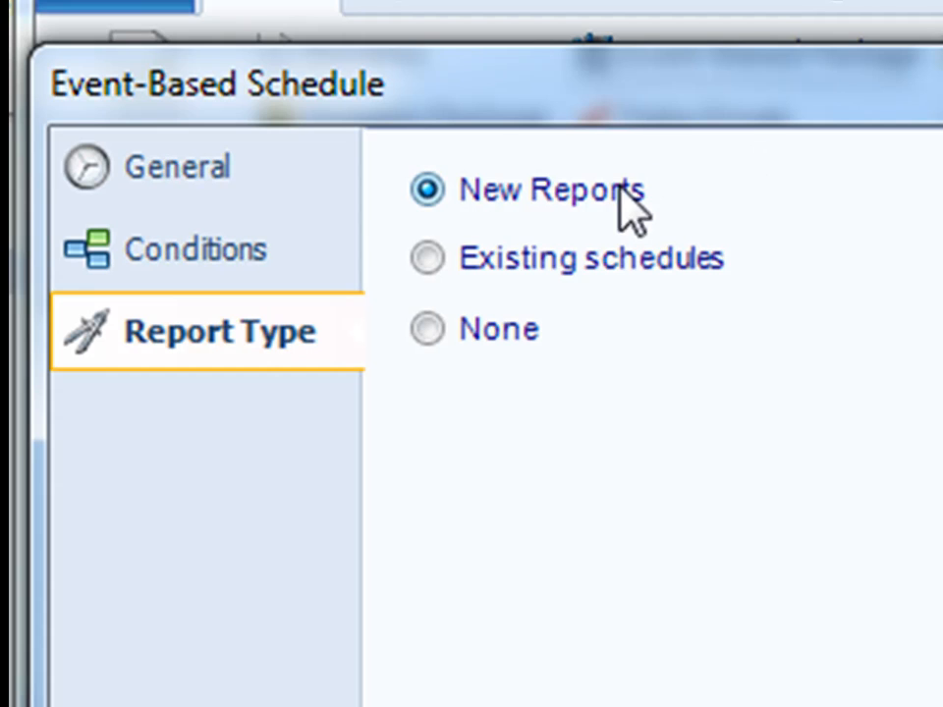
mouse_move(590, 226)
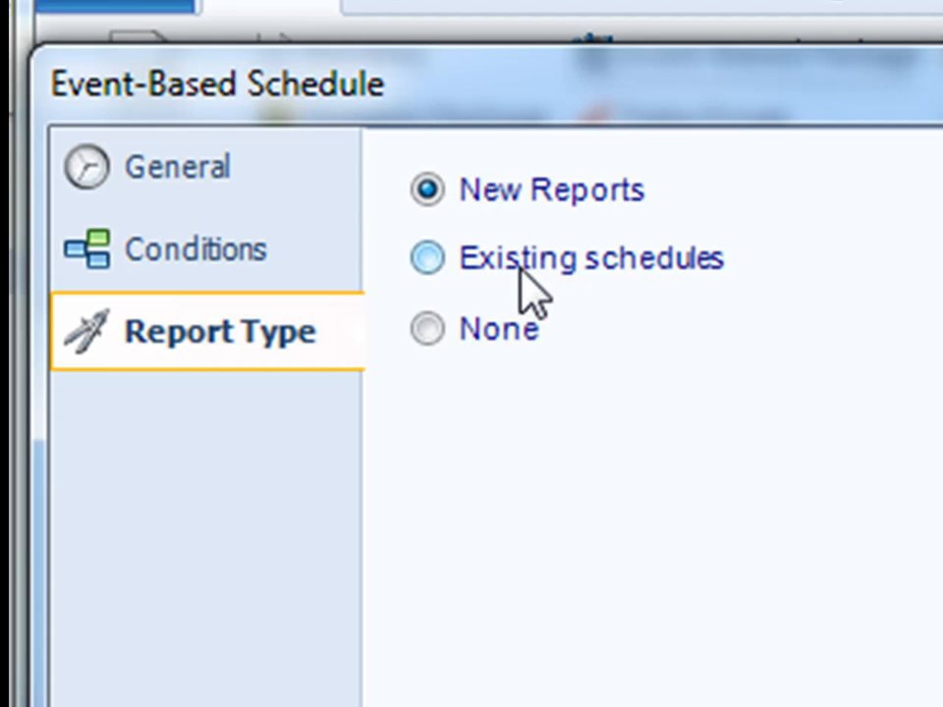
mouse_move(526, 310)
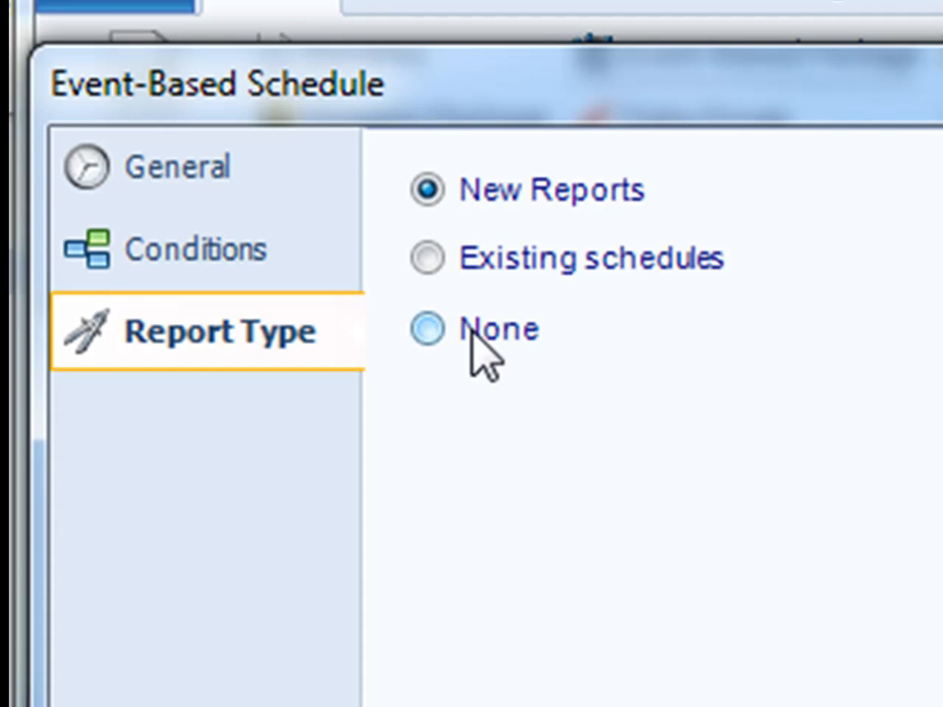
click(428, 329)
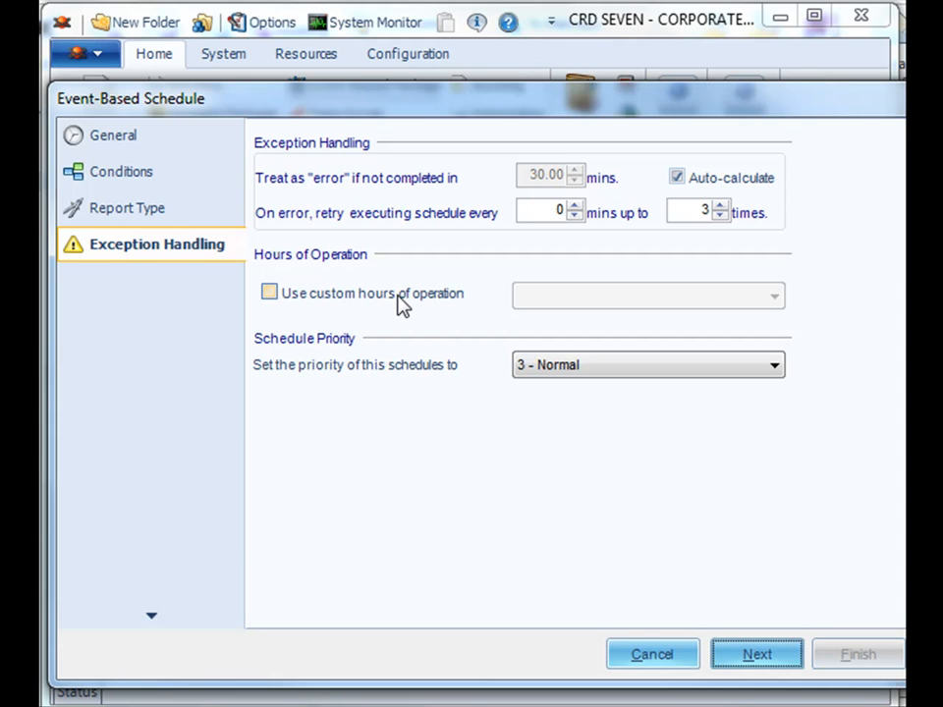
Step: Enable custom hours of operation using a new 'Wed Run' set covering Wednesday
click(269, 293)
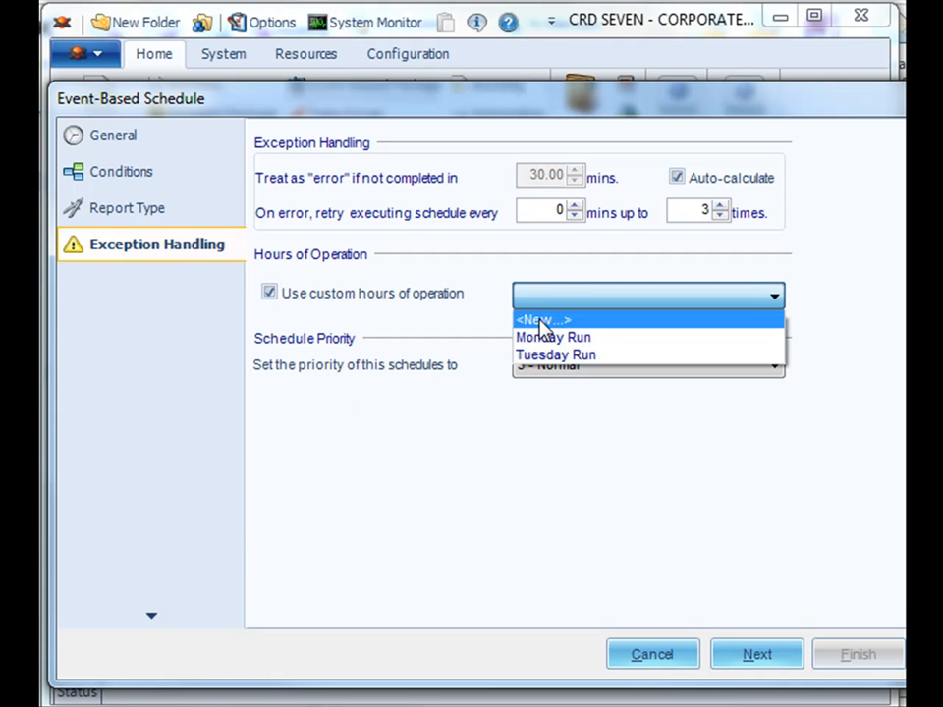
click(542, 320)
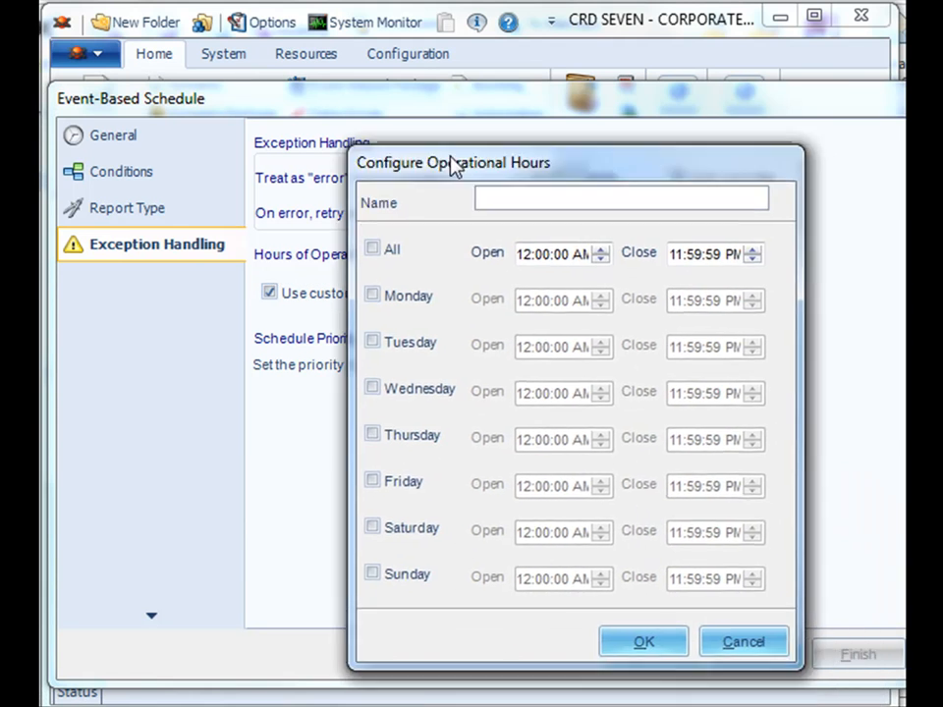
click(372, 387)
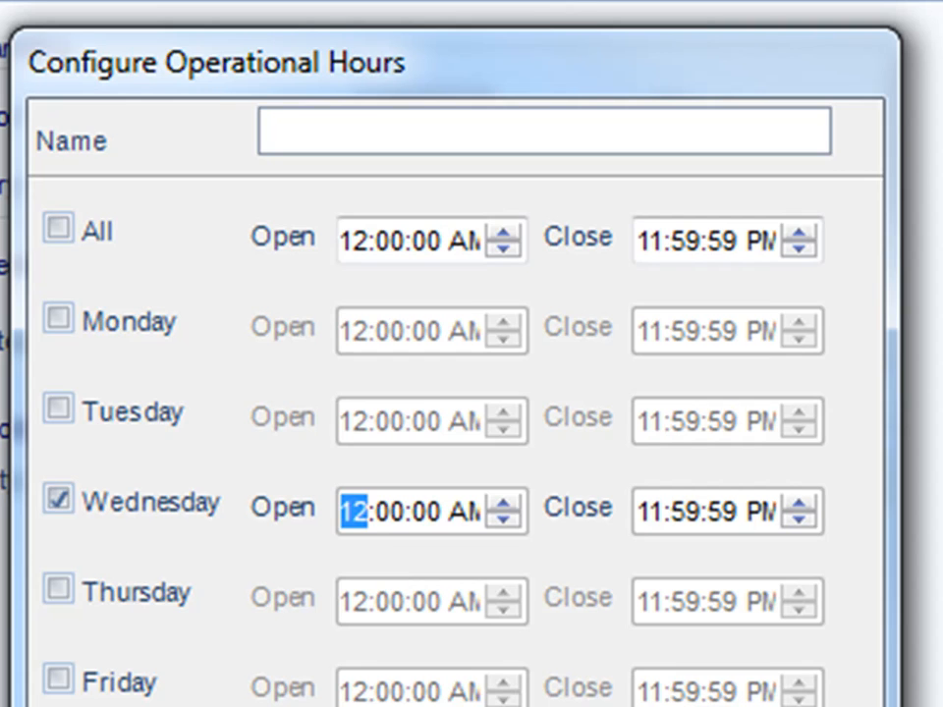
click(540, 140)
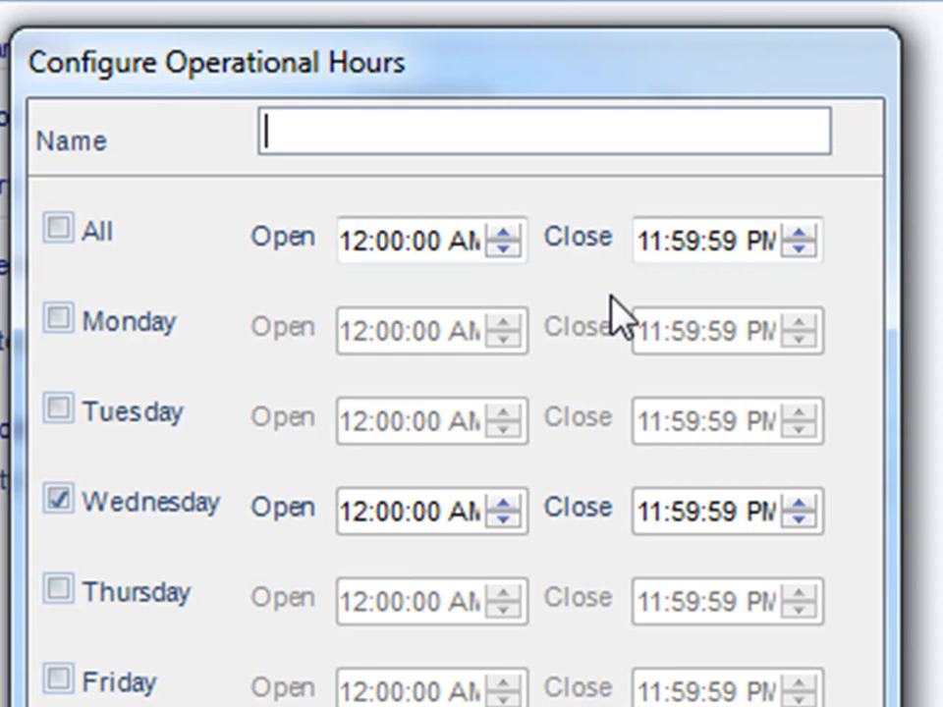
text(Wed)
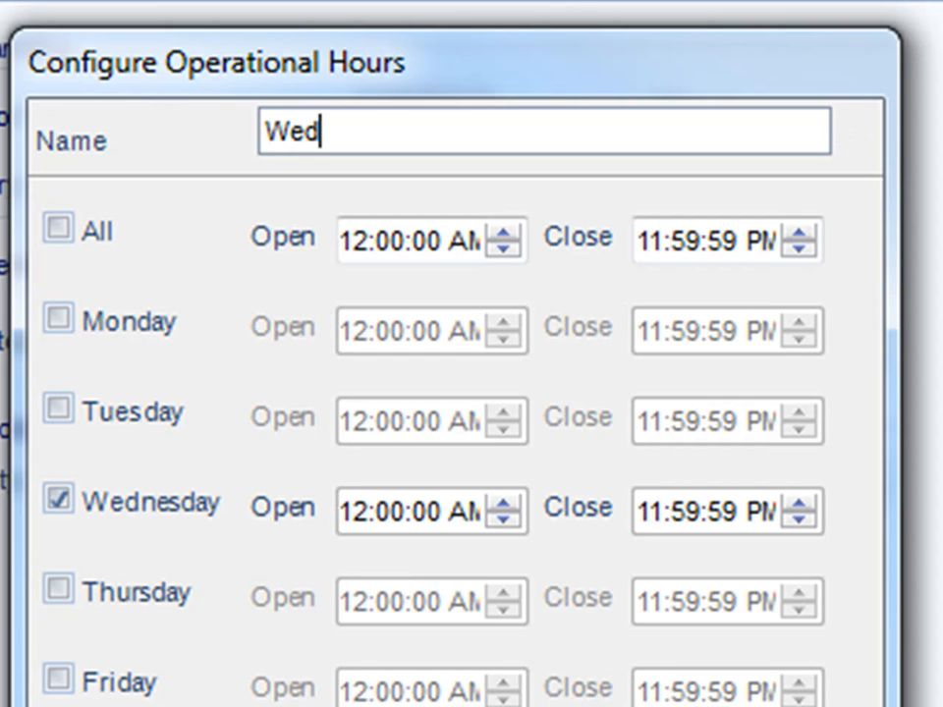
text(Run)
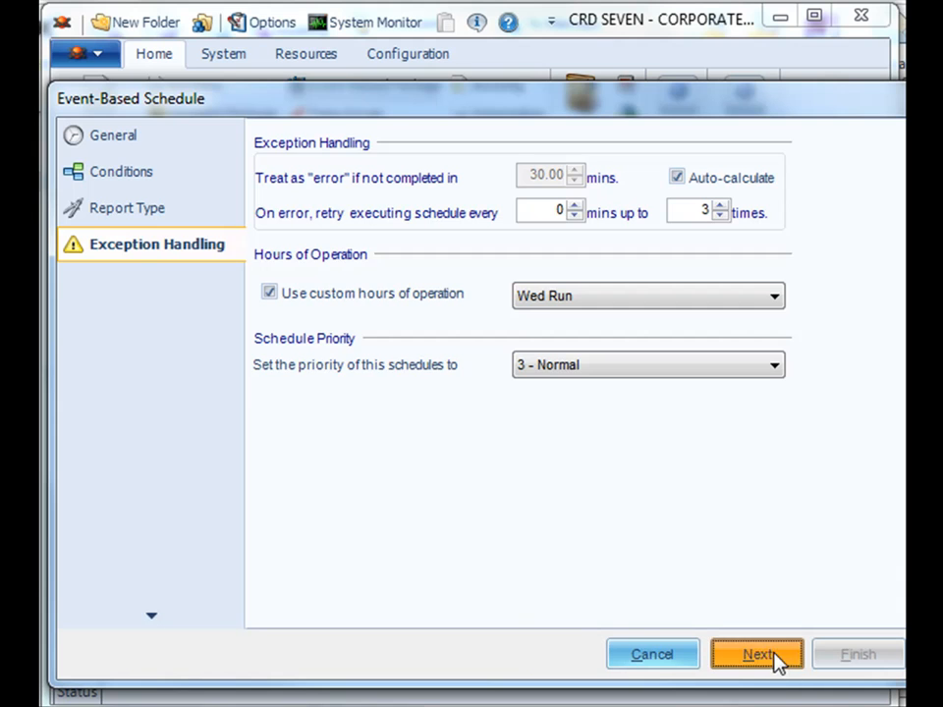
click(757, 654)
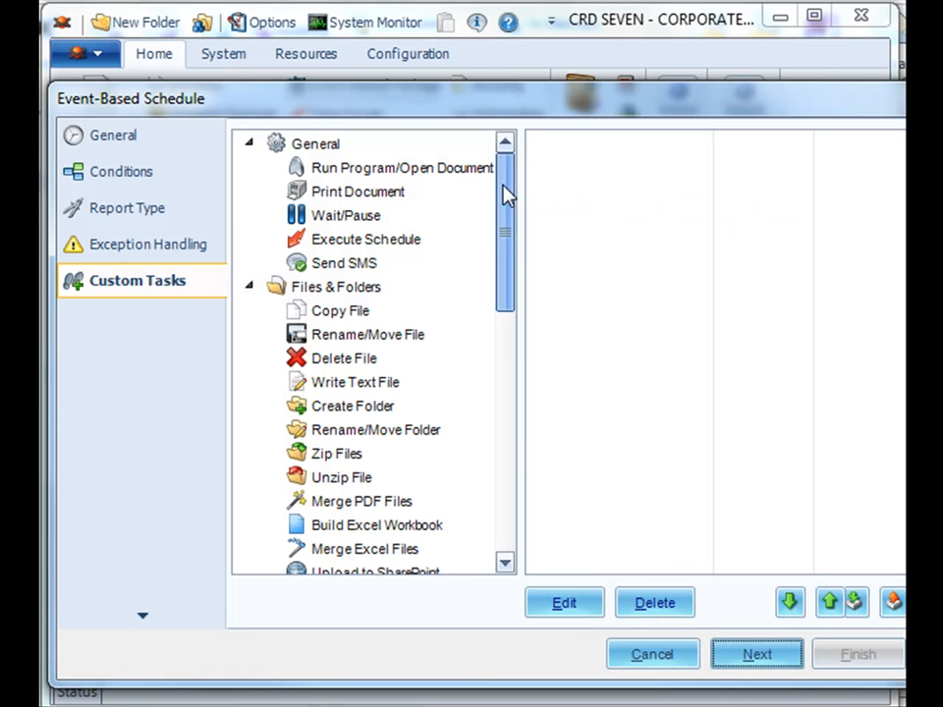
scroll(down, 3)
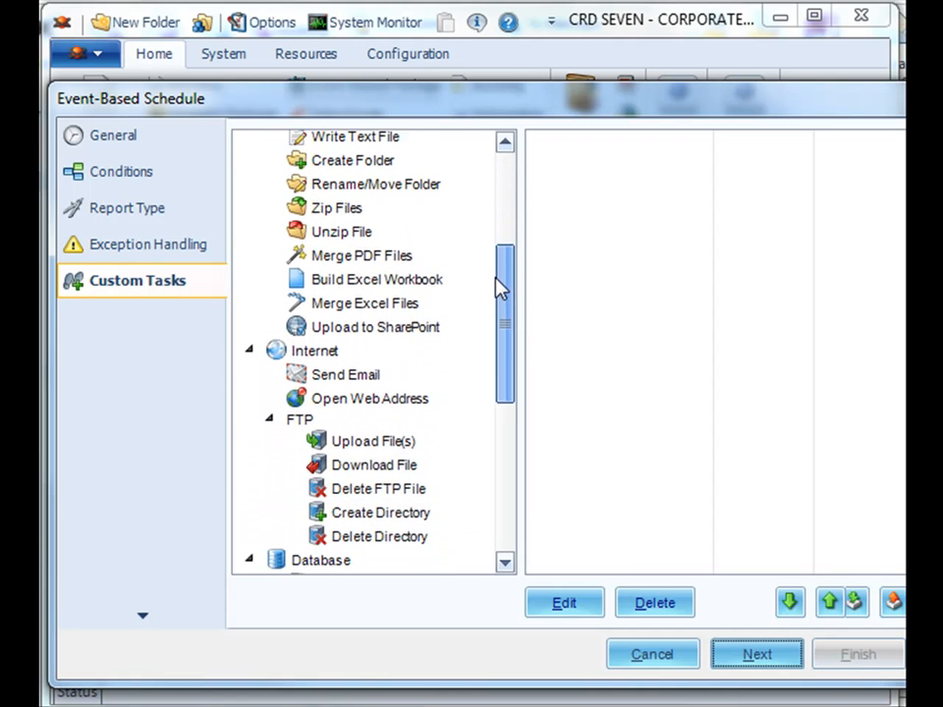
scroll(down, 3)
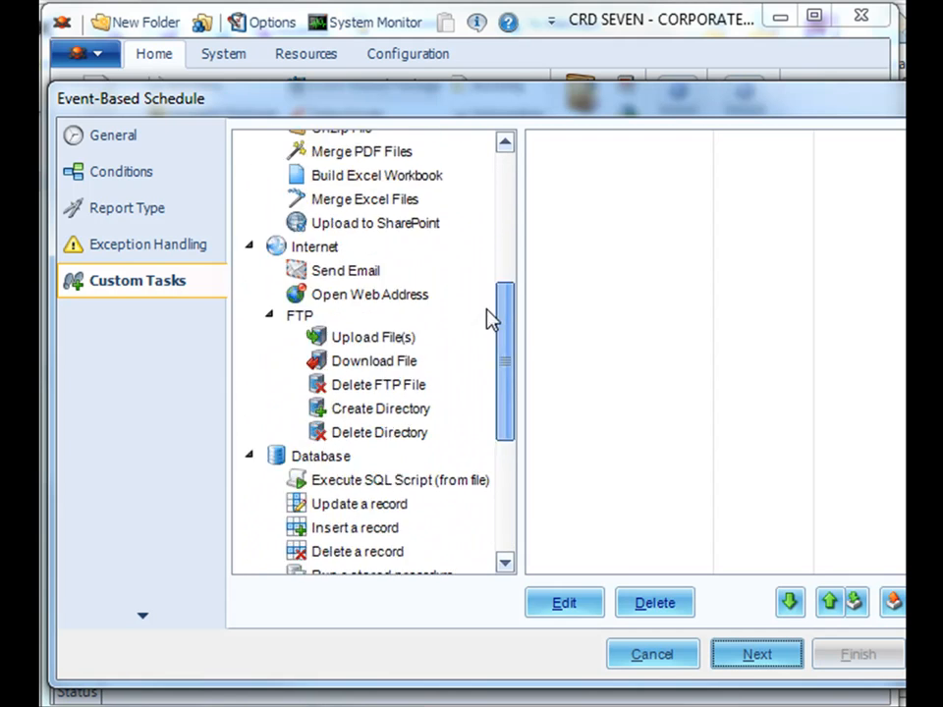
scroll(up, 3)
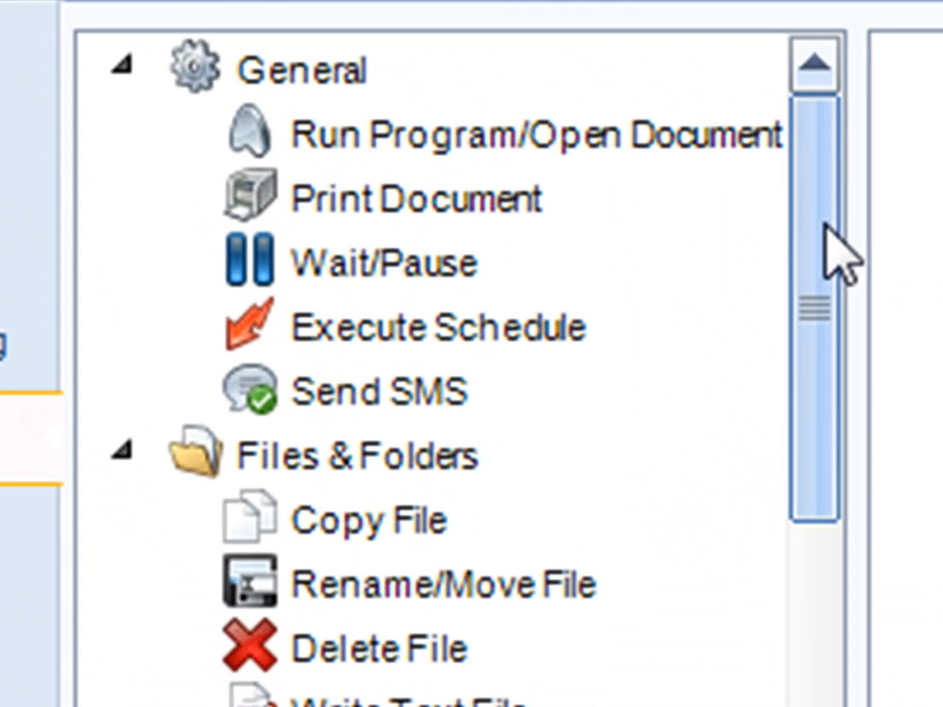
mouse_move(840, 246)
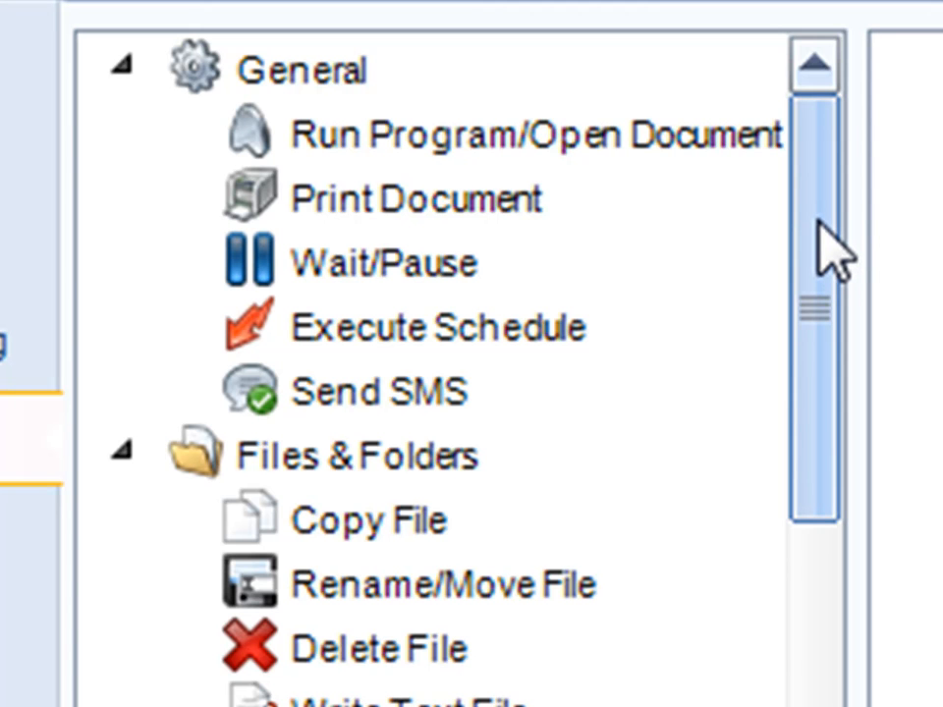
scroll(down, 3)
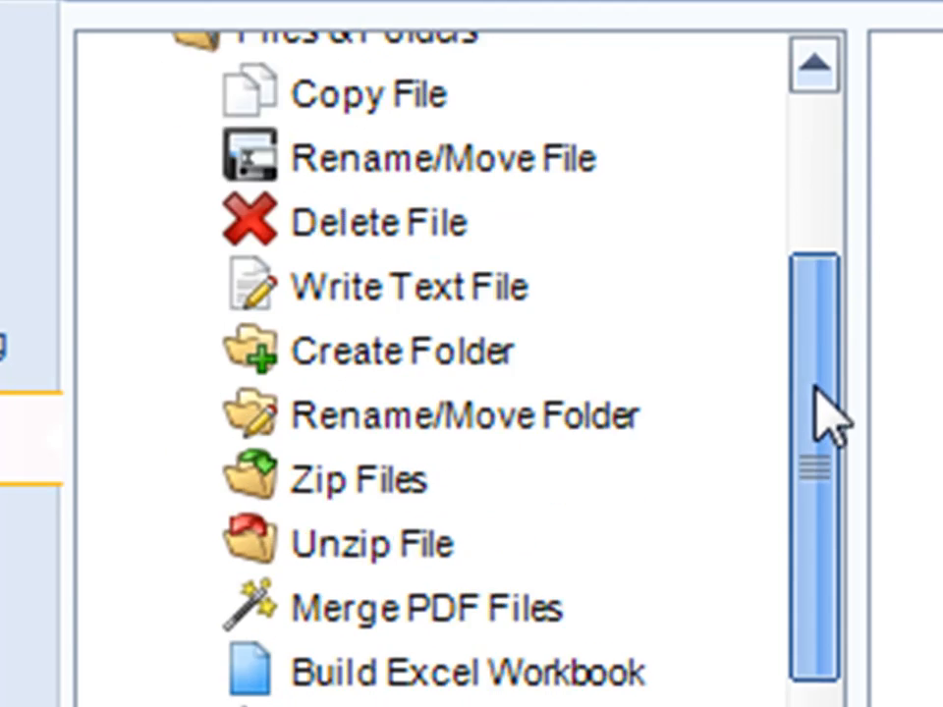
scroll(down, 3)
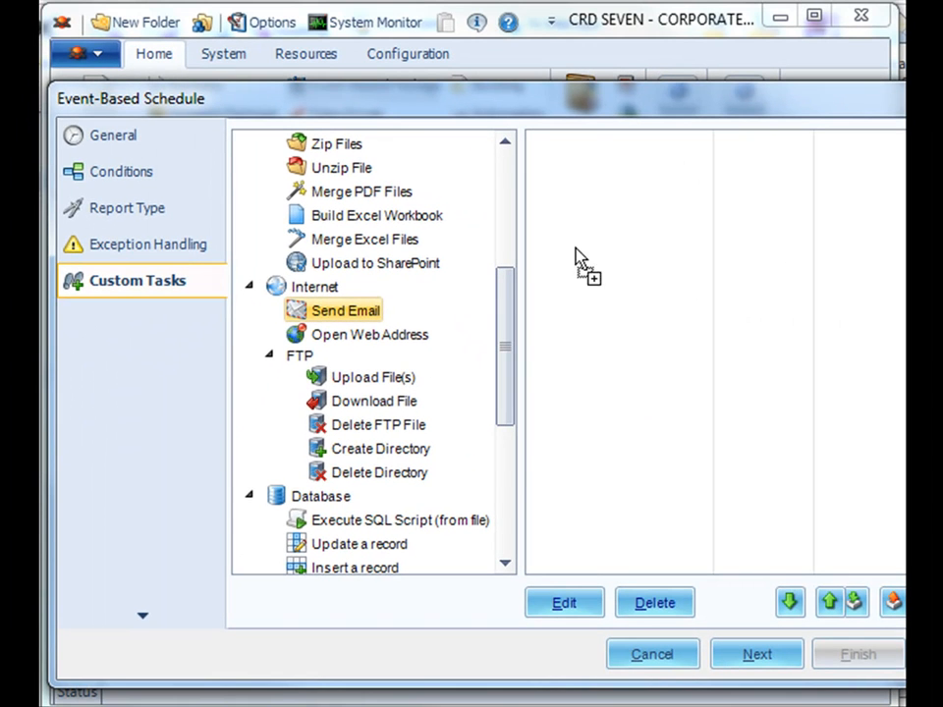
mouse_move(688, 221)
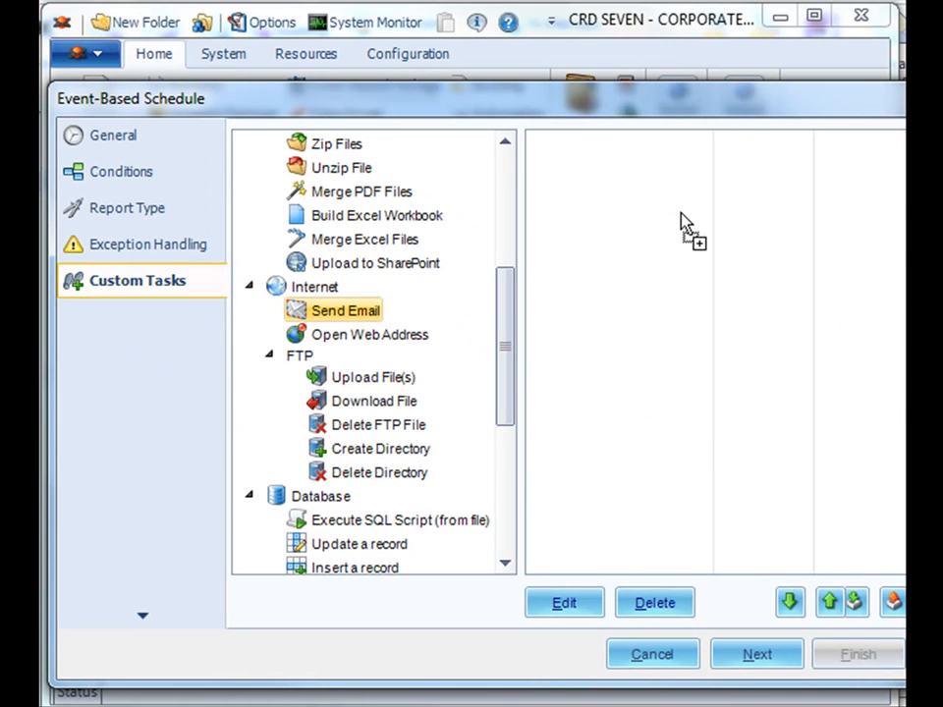
double_click(345, 310)
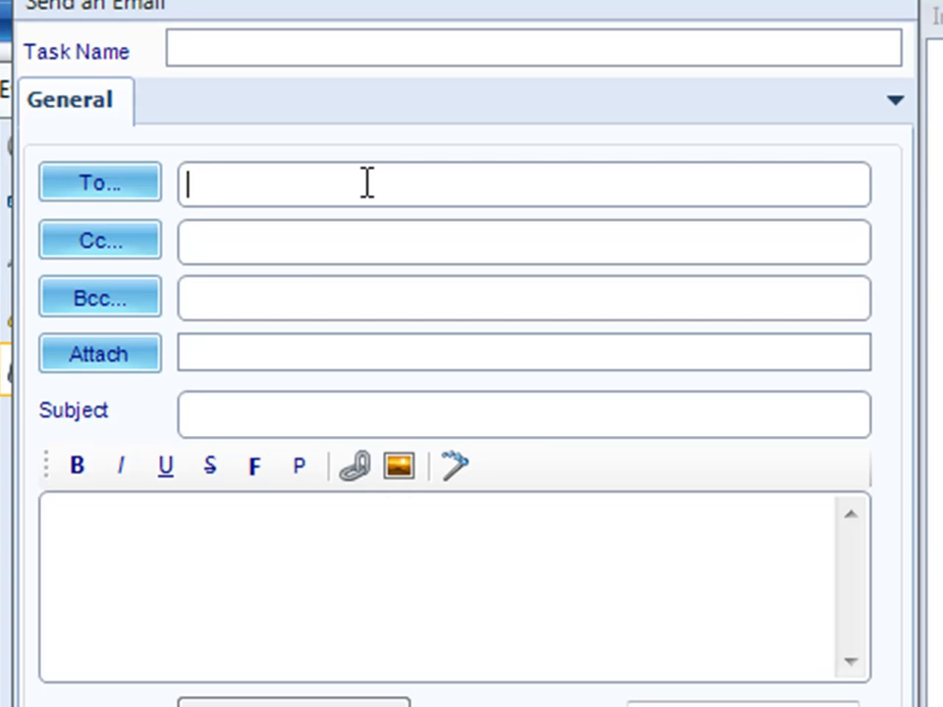
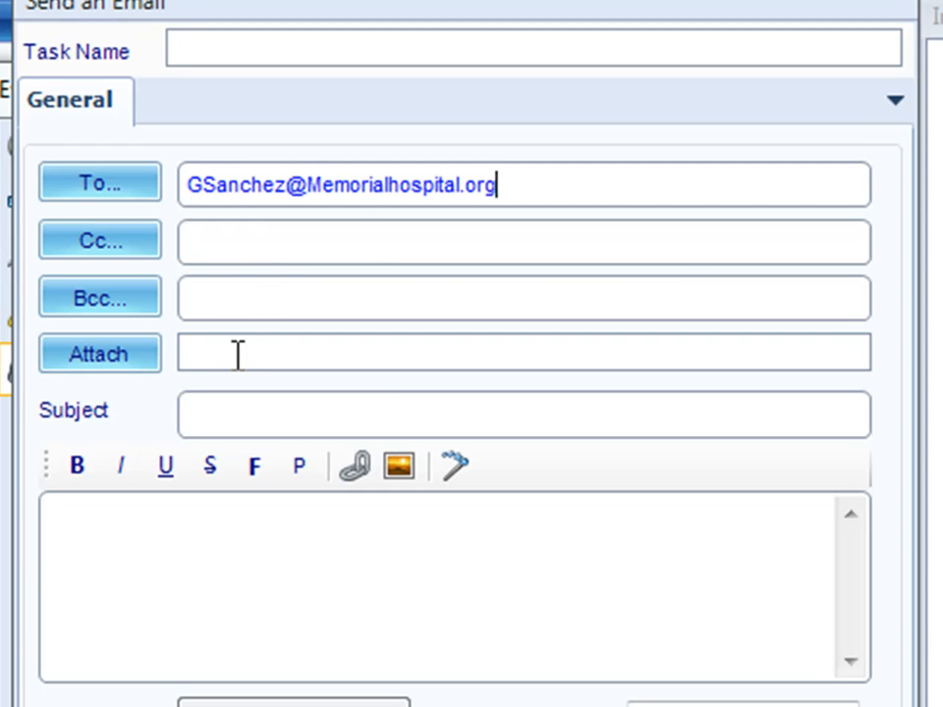
click(526, 414)
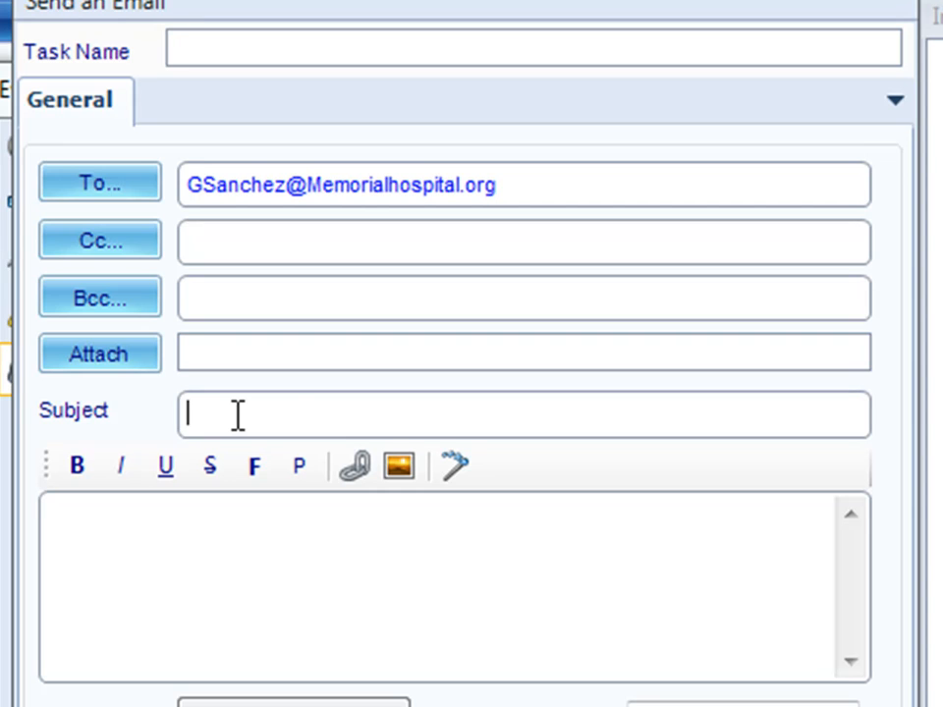
text(Verification Notification)
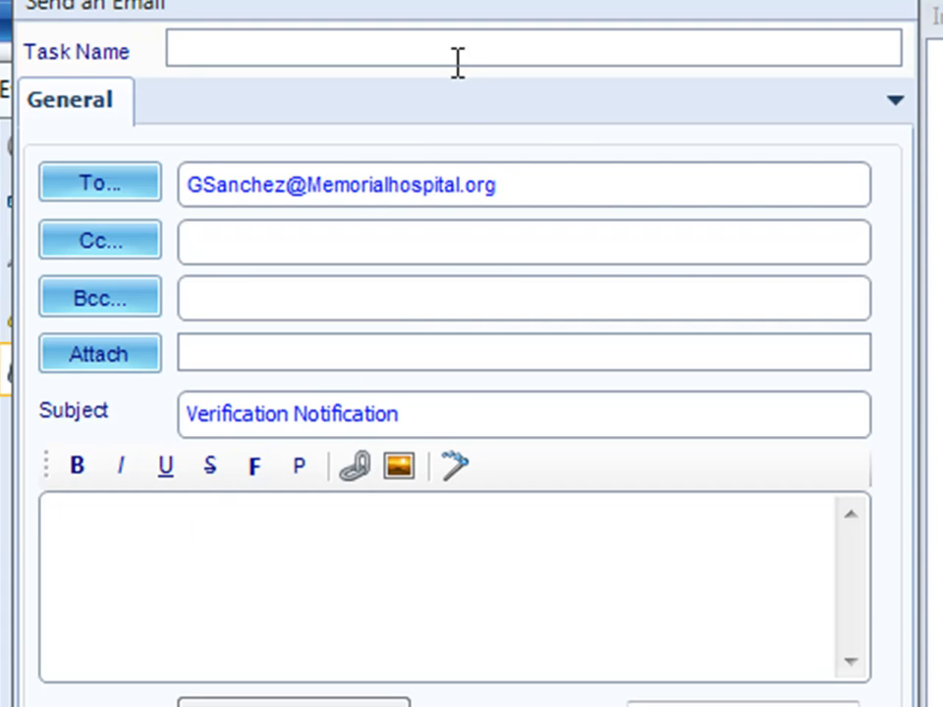
mouse_move(353, 603)
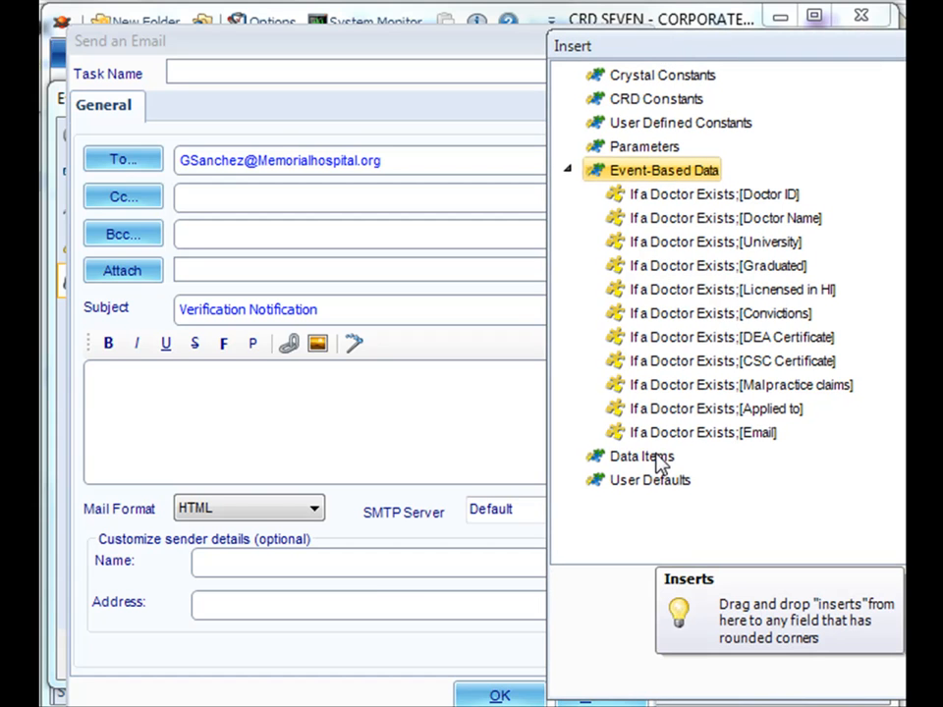
mouse_move(745, 302)
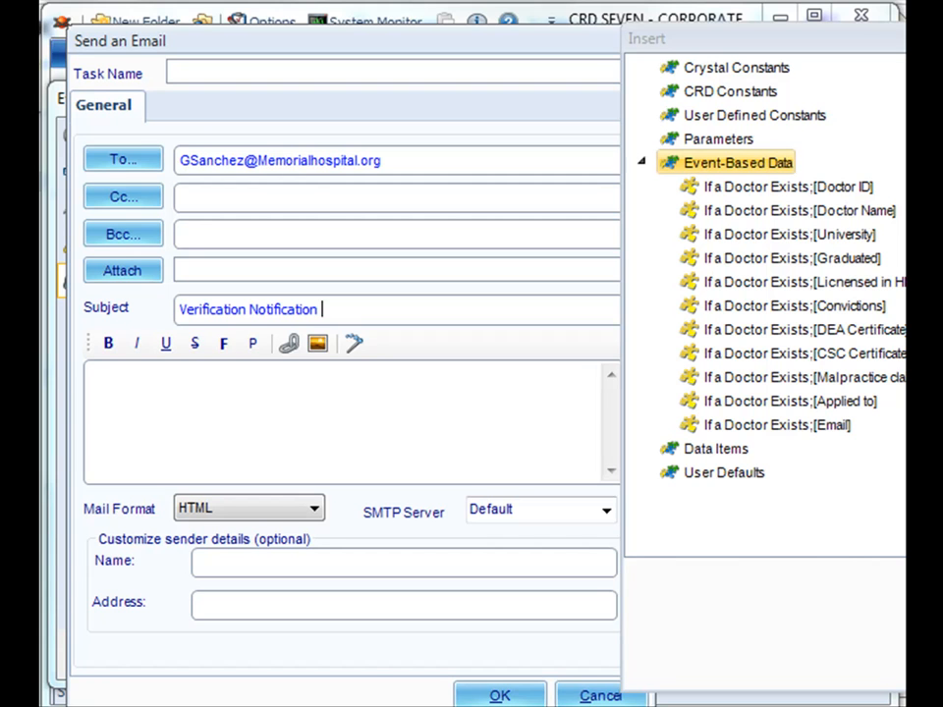
Step: Type 'for' into the notification email message
text(for)
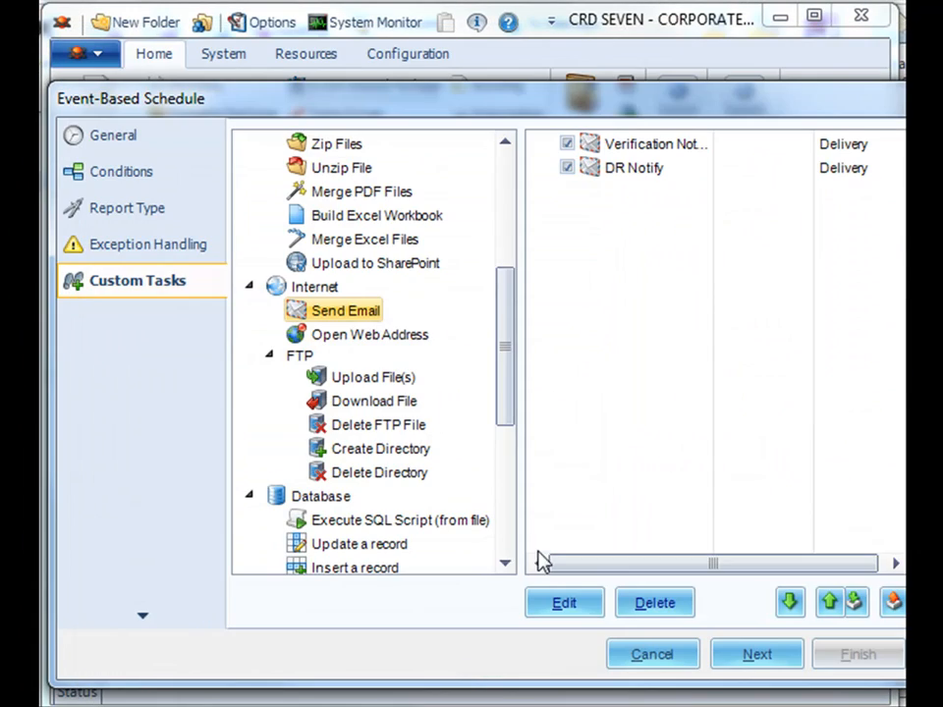
mouse_move(786, 644)
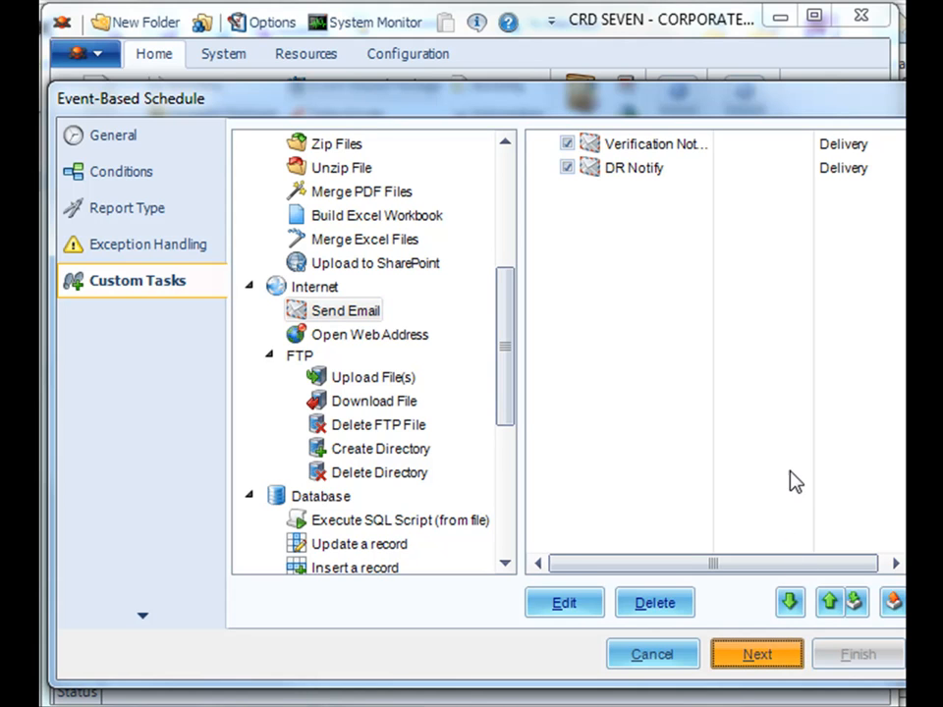
mouse_move(417, 201)
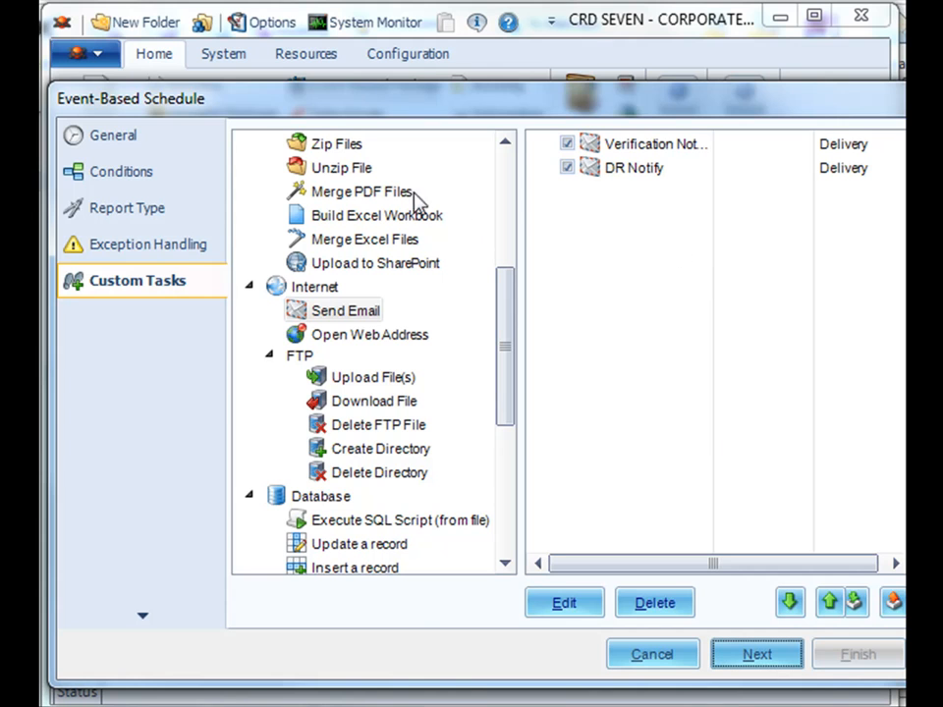
mouse_move(482, 442)
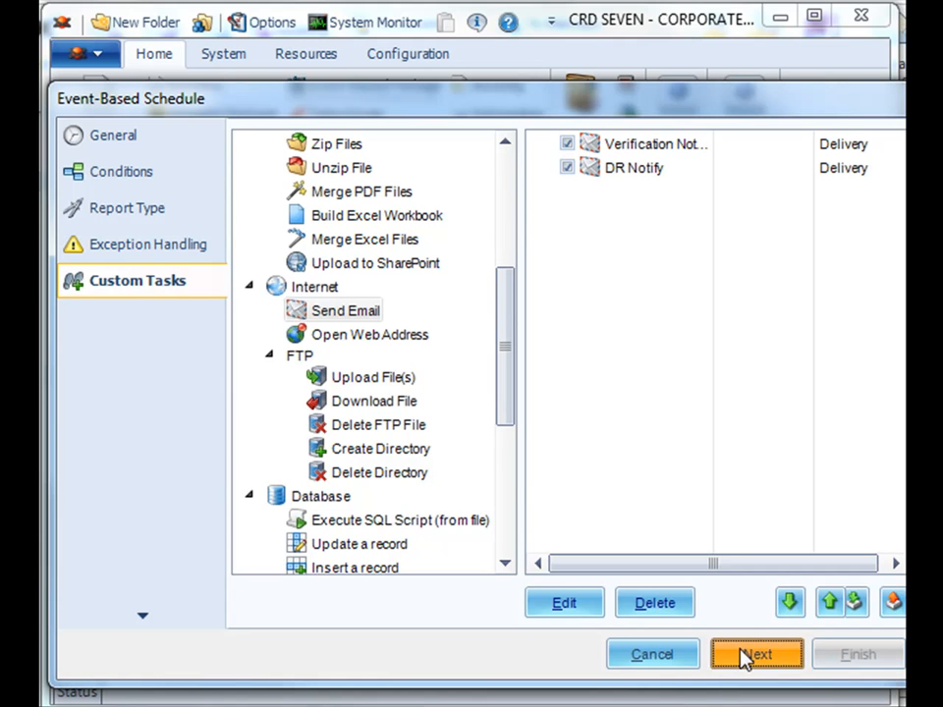
Step: Leave the Schedules → Custom Tasks execution flow unchanged and finish the wizard
click(755, 654)
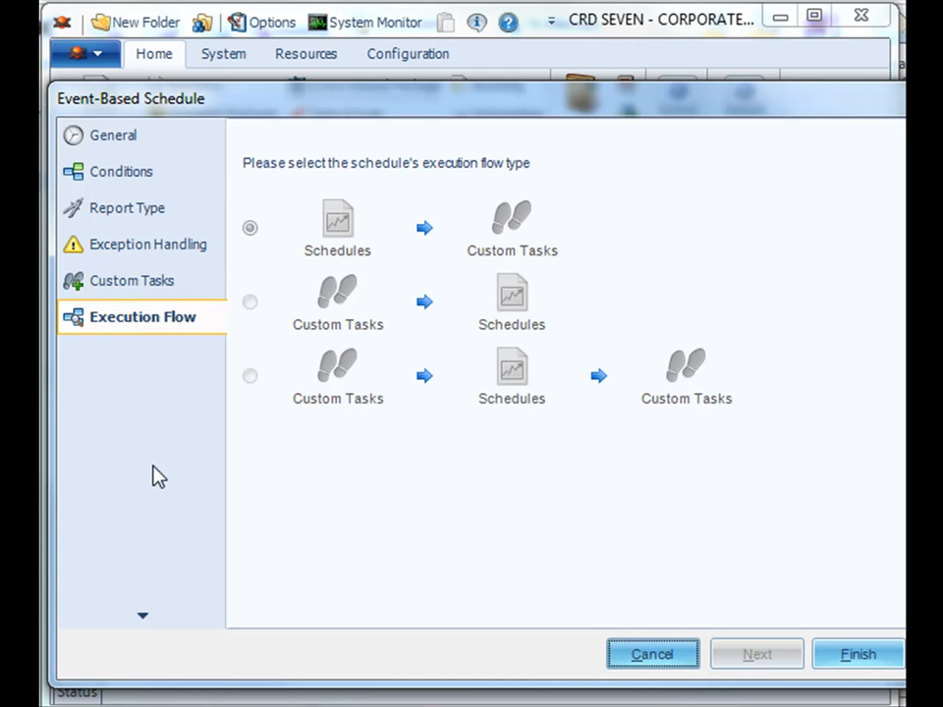
mouse_move(382, 299)
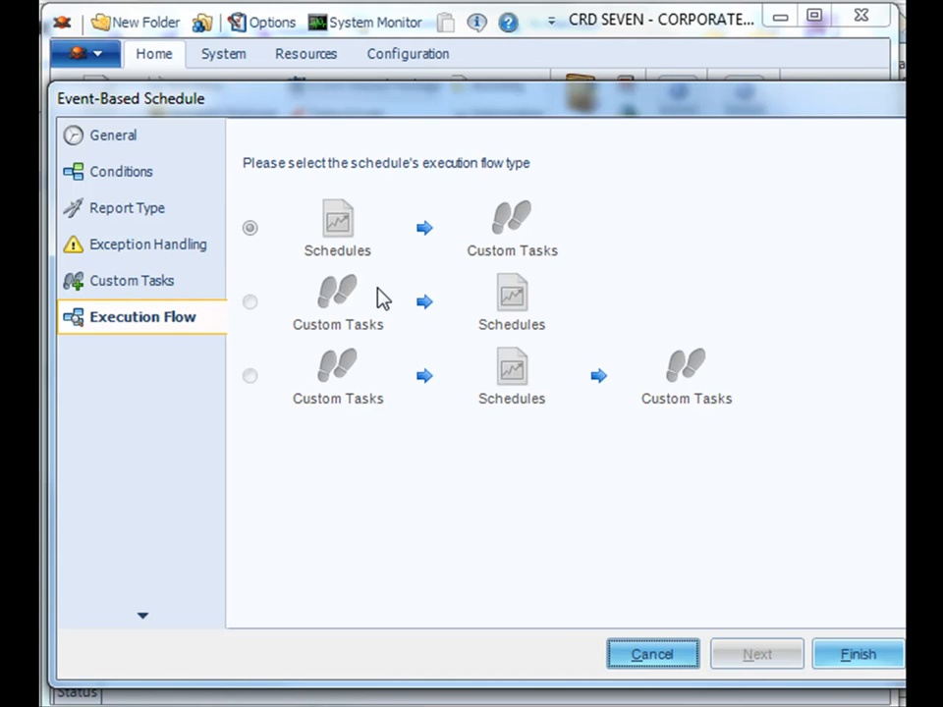
mouse_move(357, 214)
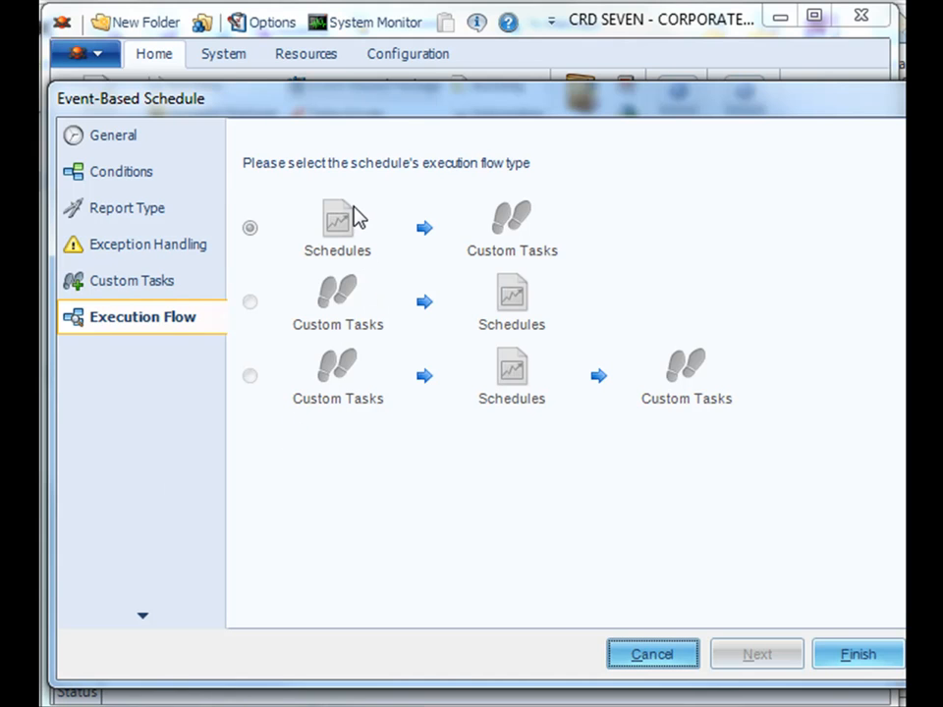
mouse_move(457, 202)
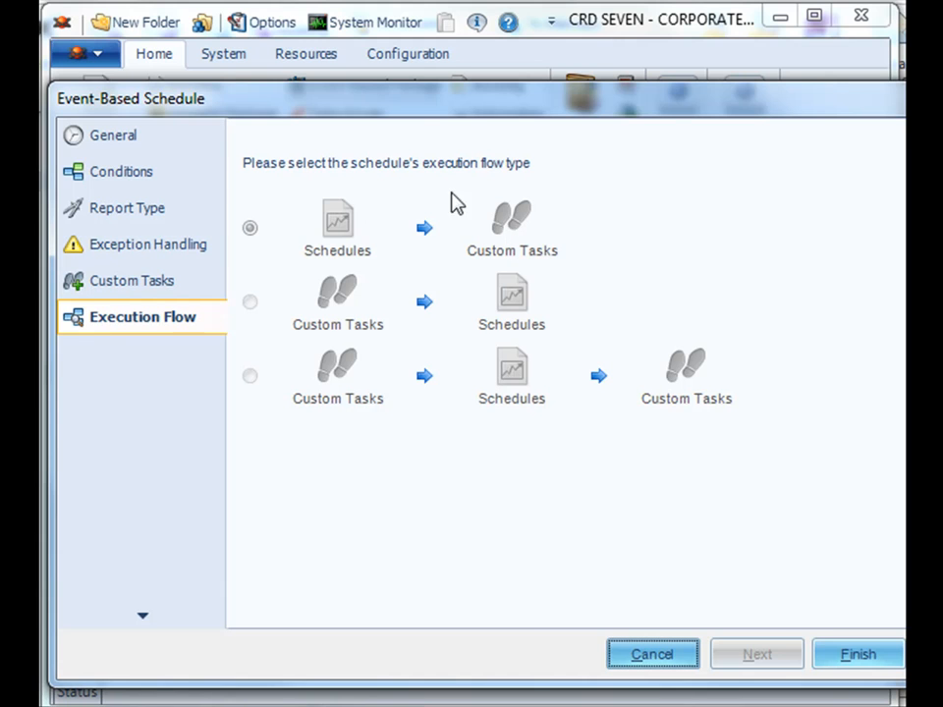
mouse_move(354, 246)
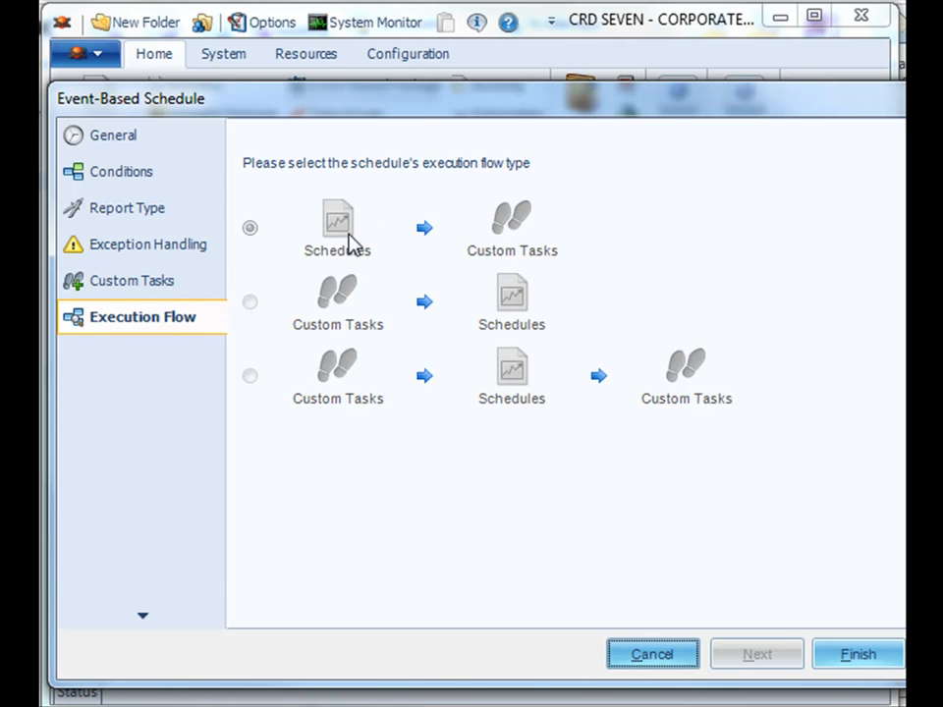
mouse_move(685, 539)
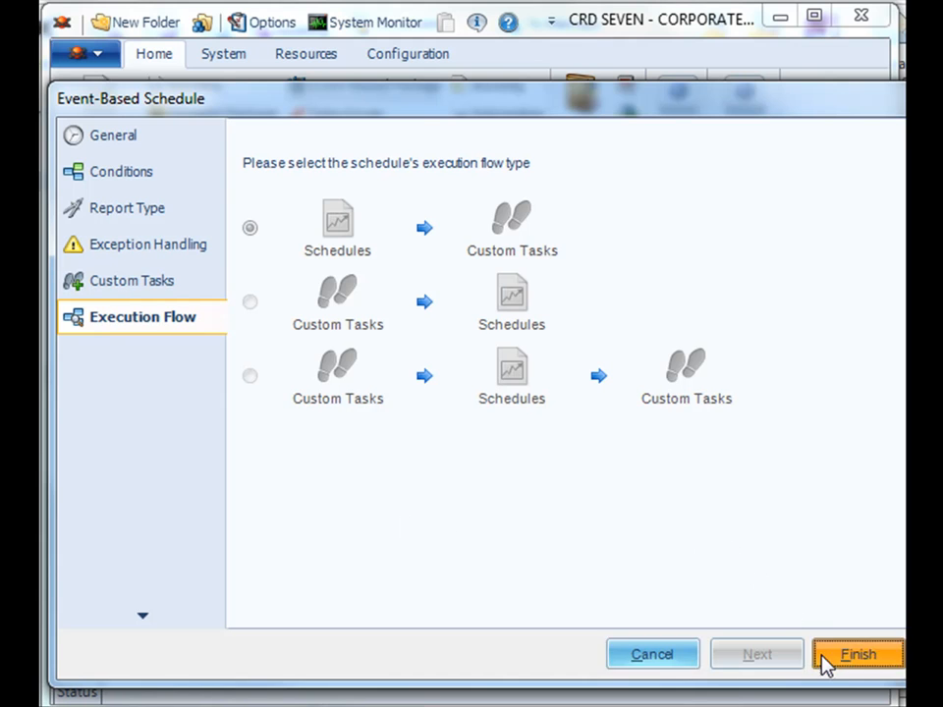
click(857, 654)
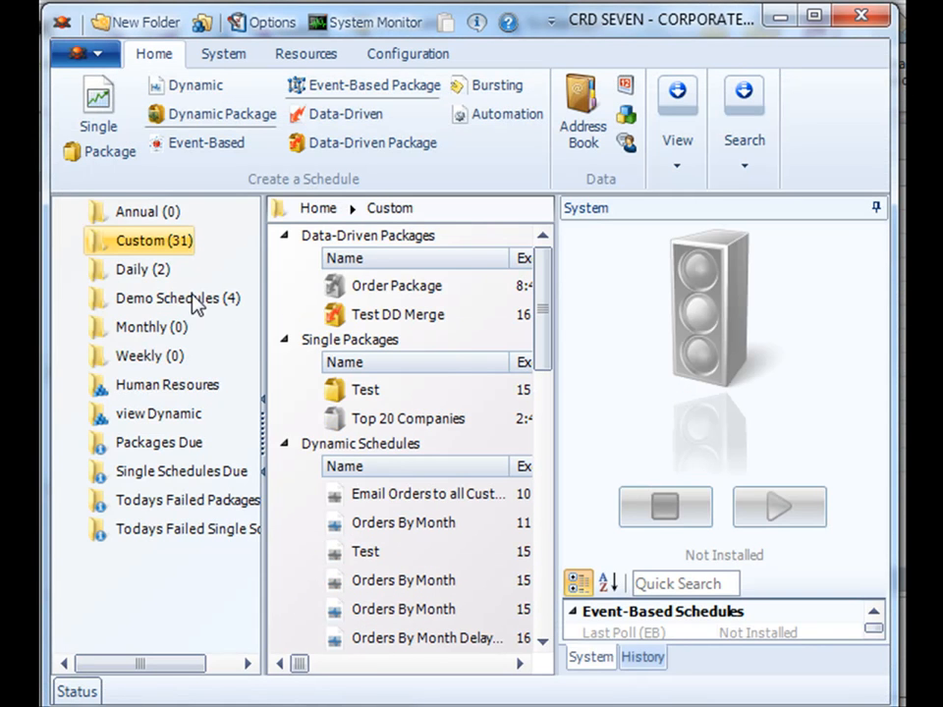
Step: Show Demo Schedules and view the Monitor Database schedule's properties
click(176, 297)
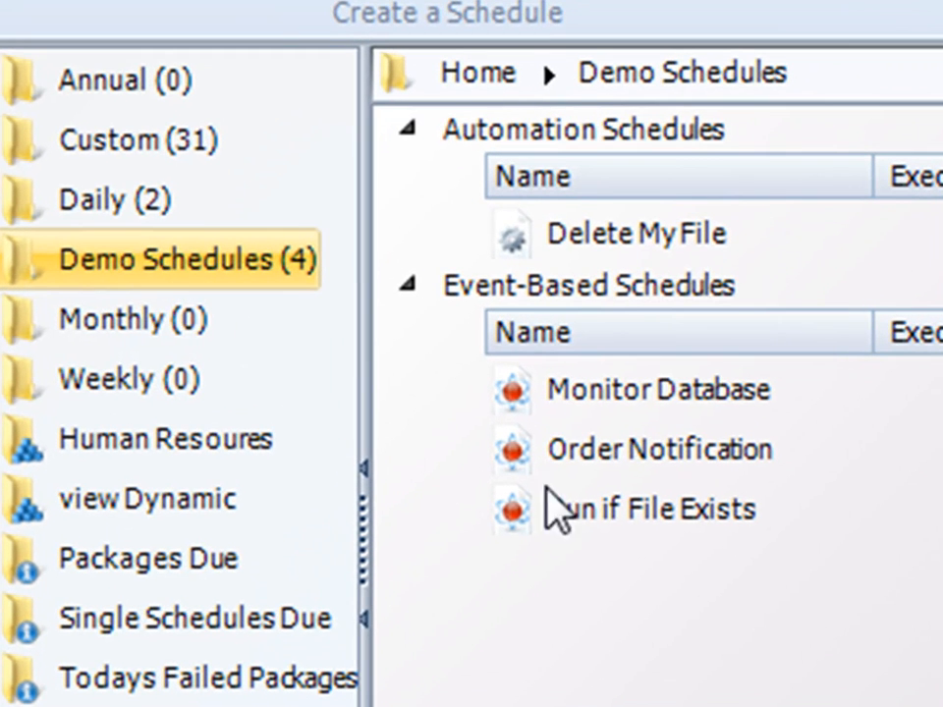
click(656, 389)
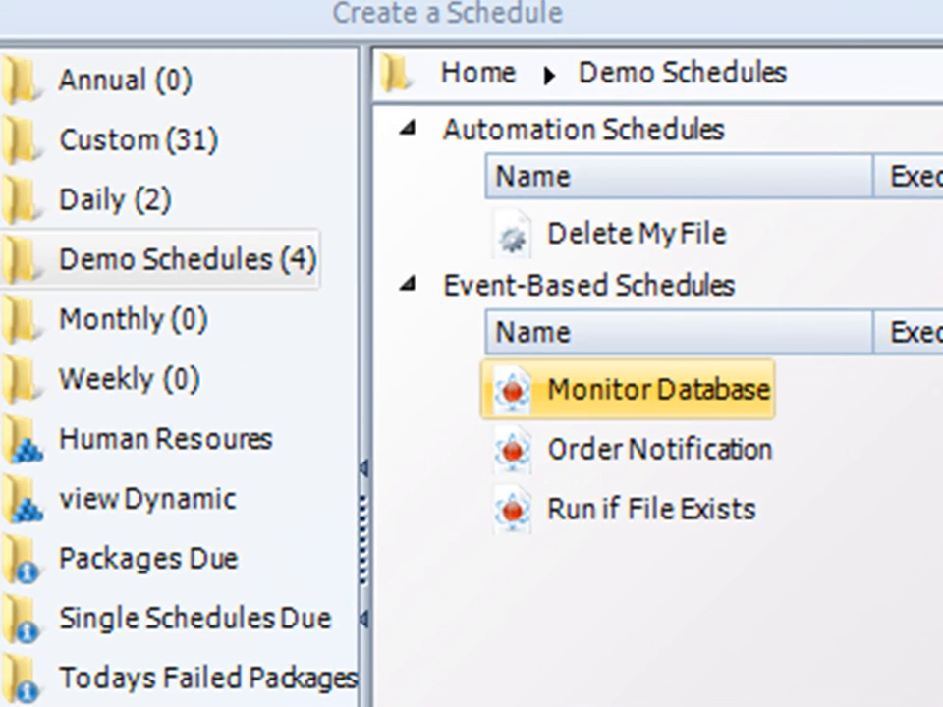
right_click(649, 389)
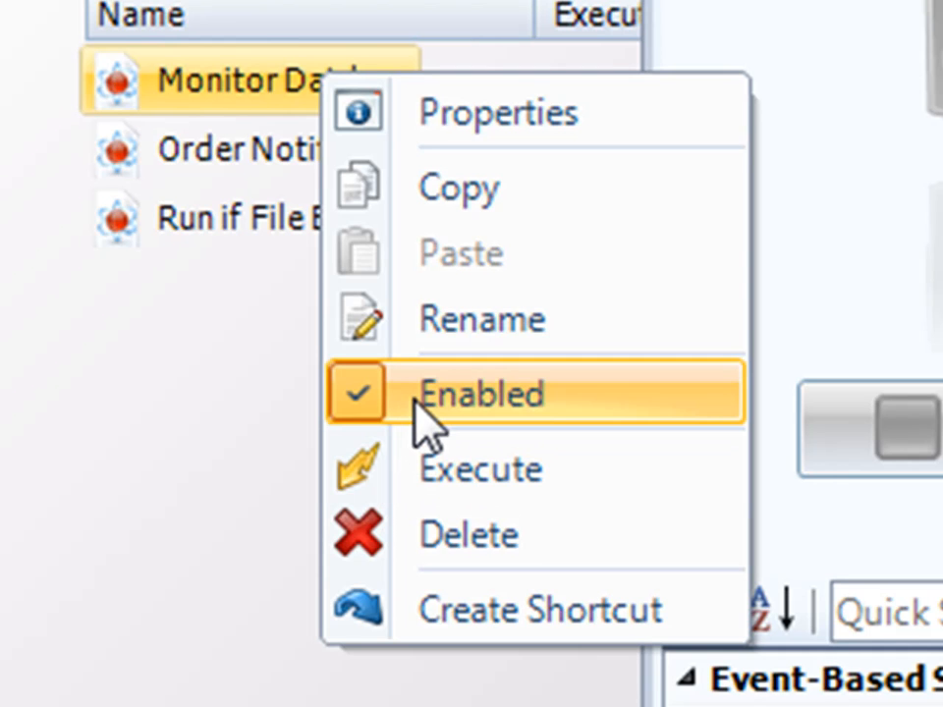
mouse_move(432, 310)
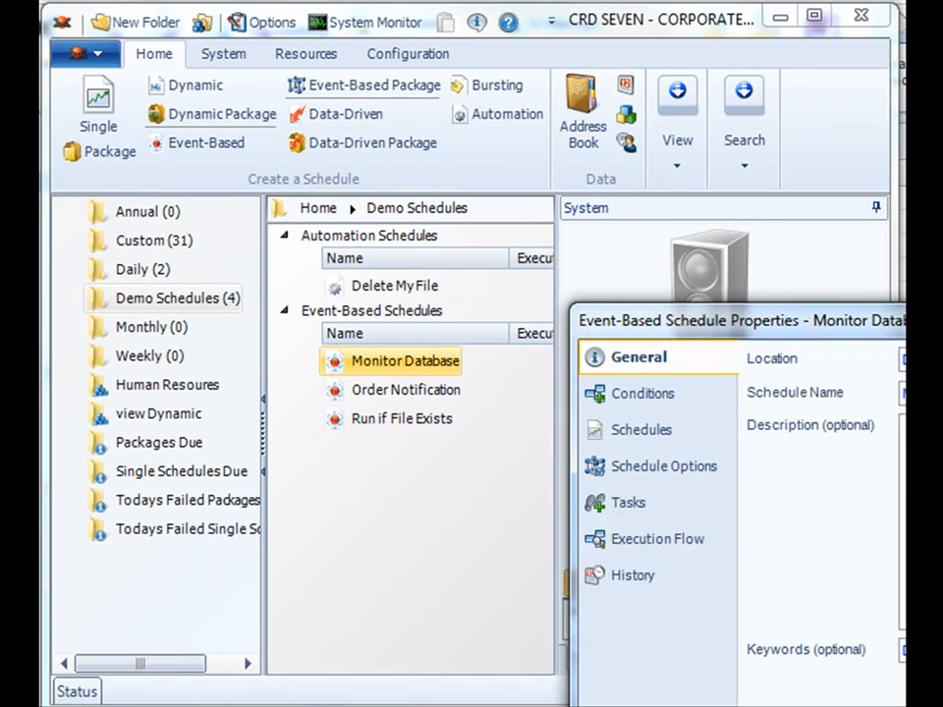
double_click(403, 360)
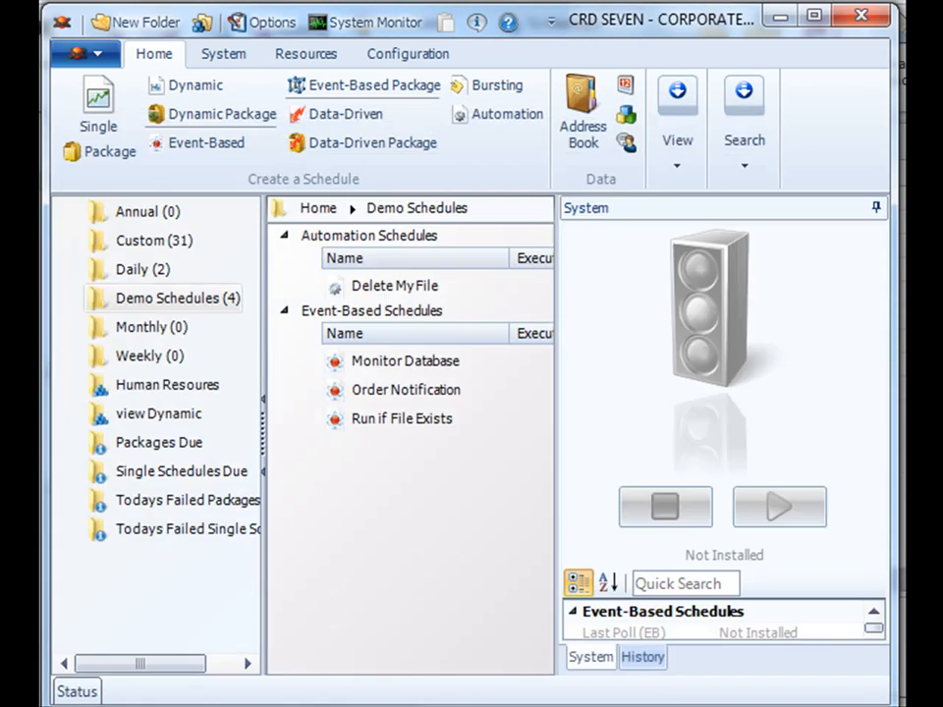
click(404, 360)
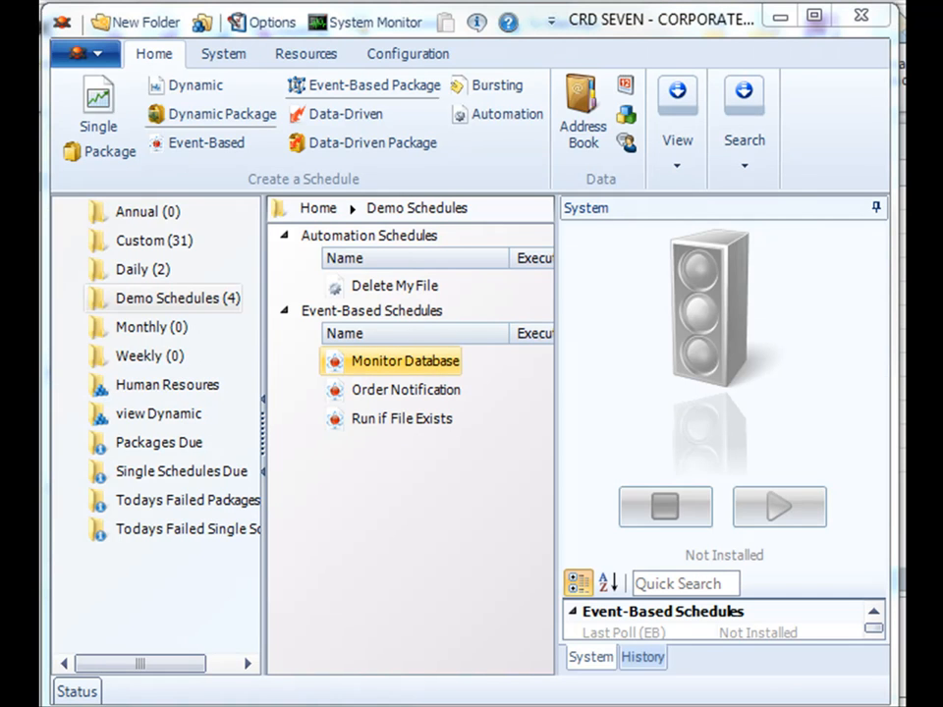